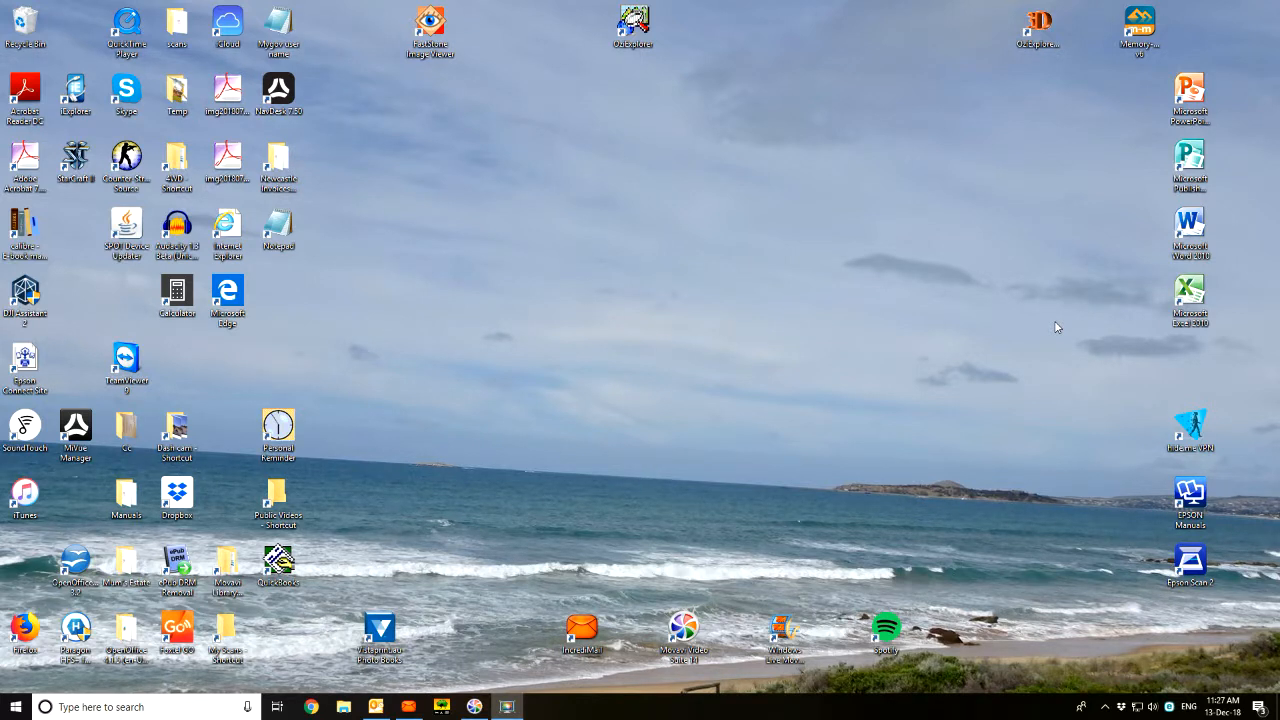
pyautogui.moveTo(514, 421)
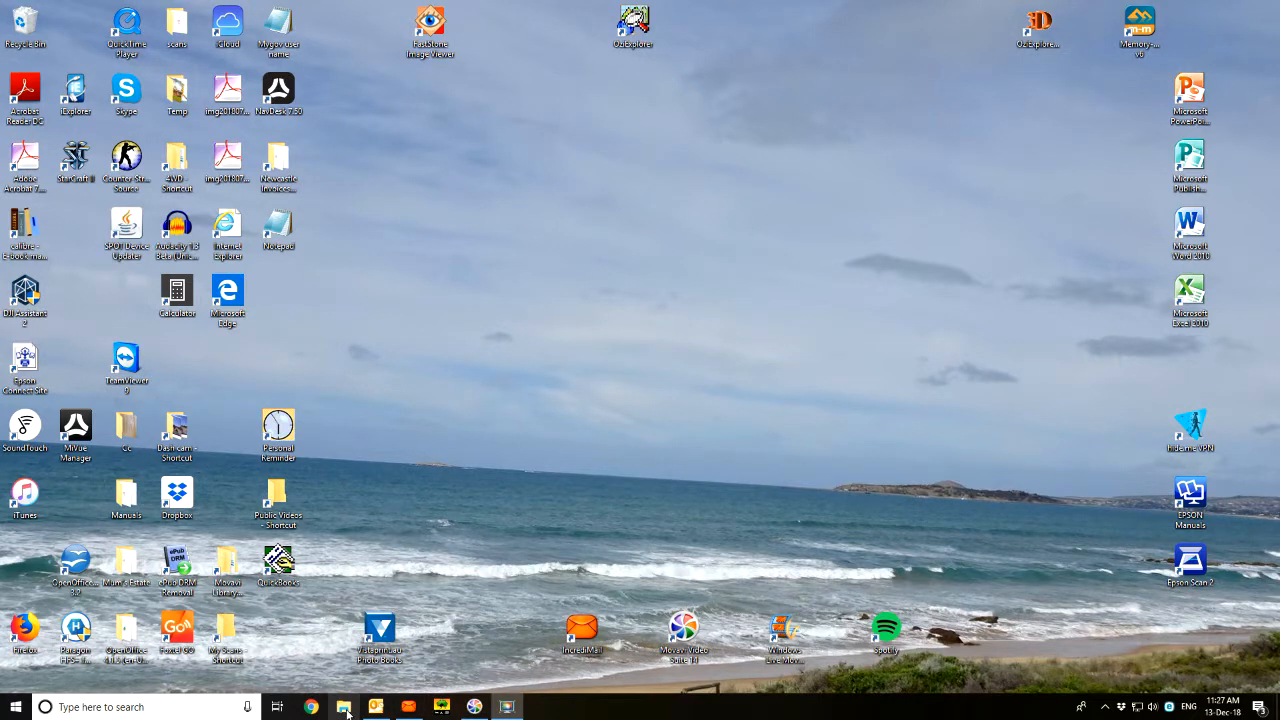
# Launch File Explorer at Quick access and scroll the navigation pane to This PC's drives
pyautogui.click(345, 706)
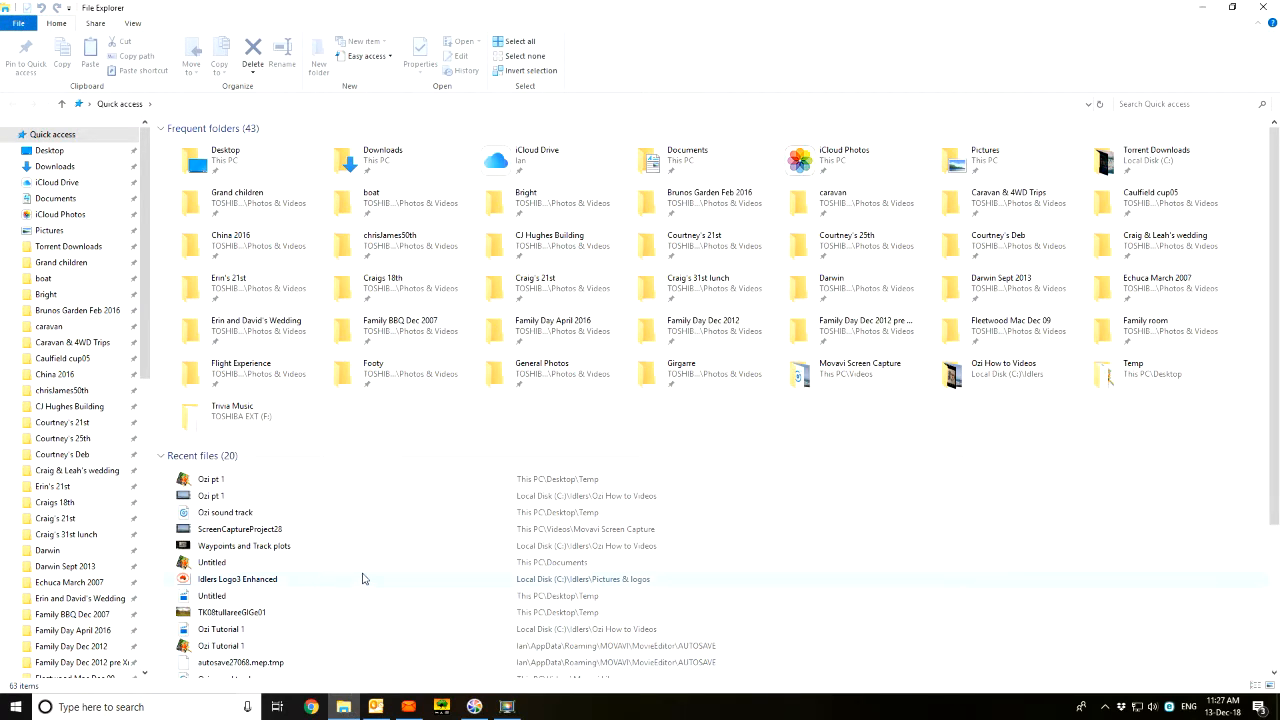
pyautogui.scroll(-3)
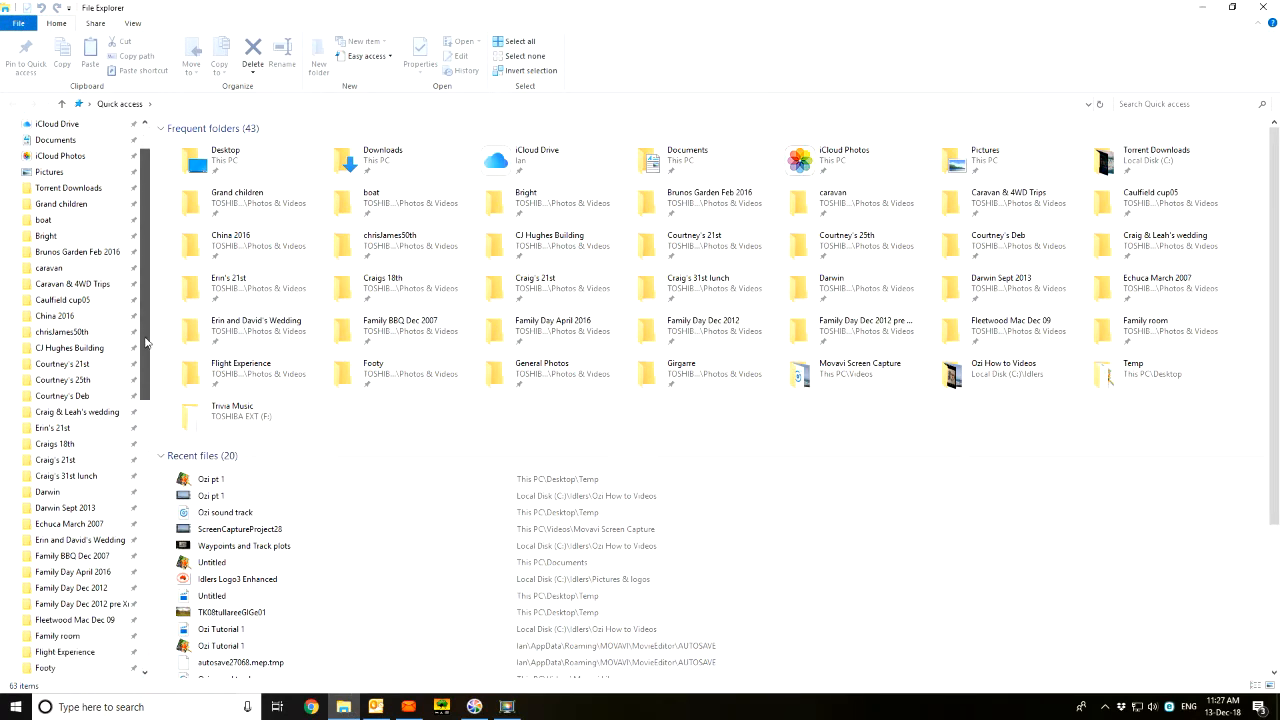
pyautogui.scroll(-3)
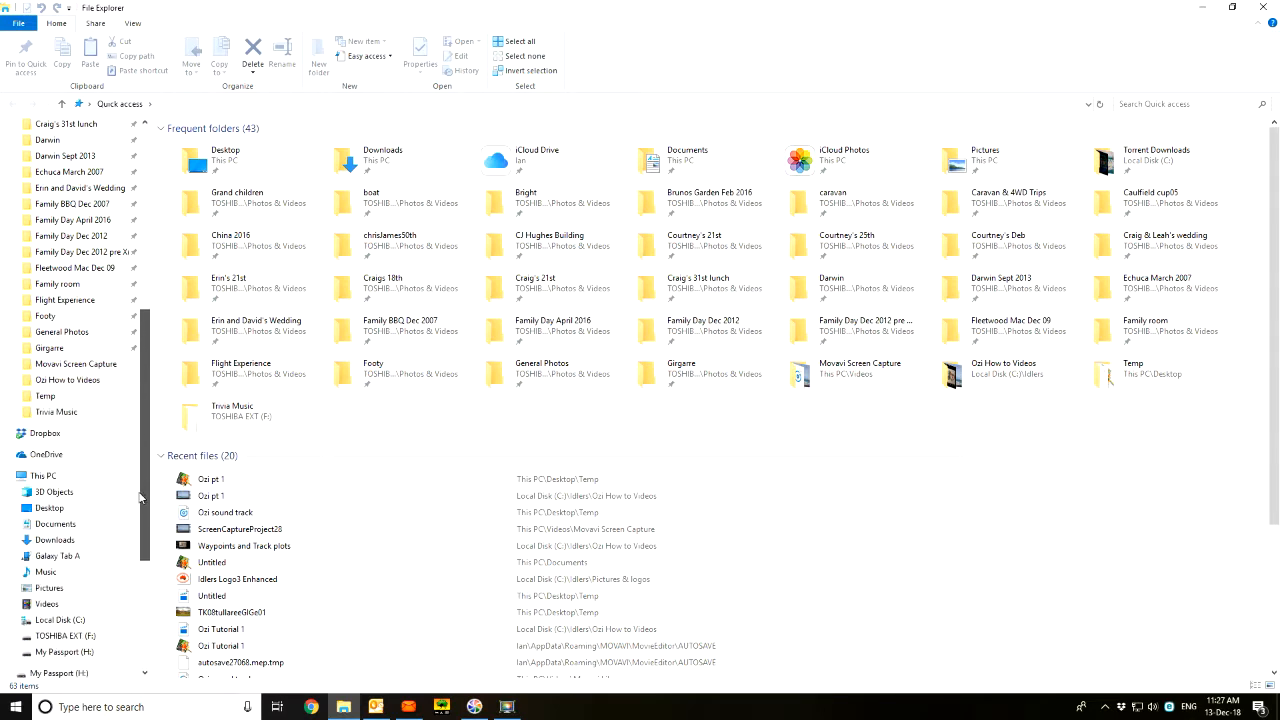
pyautogui.scroll(-3)
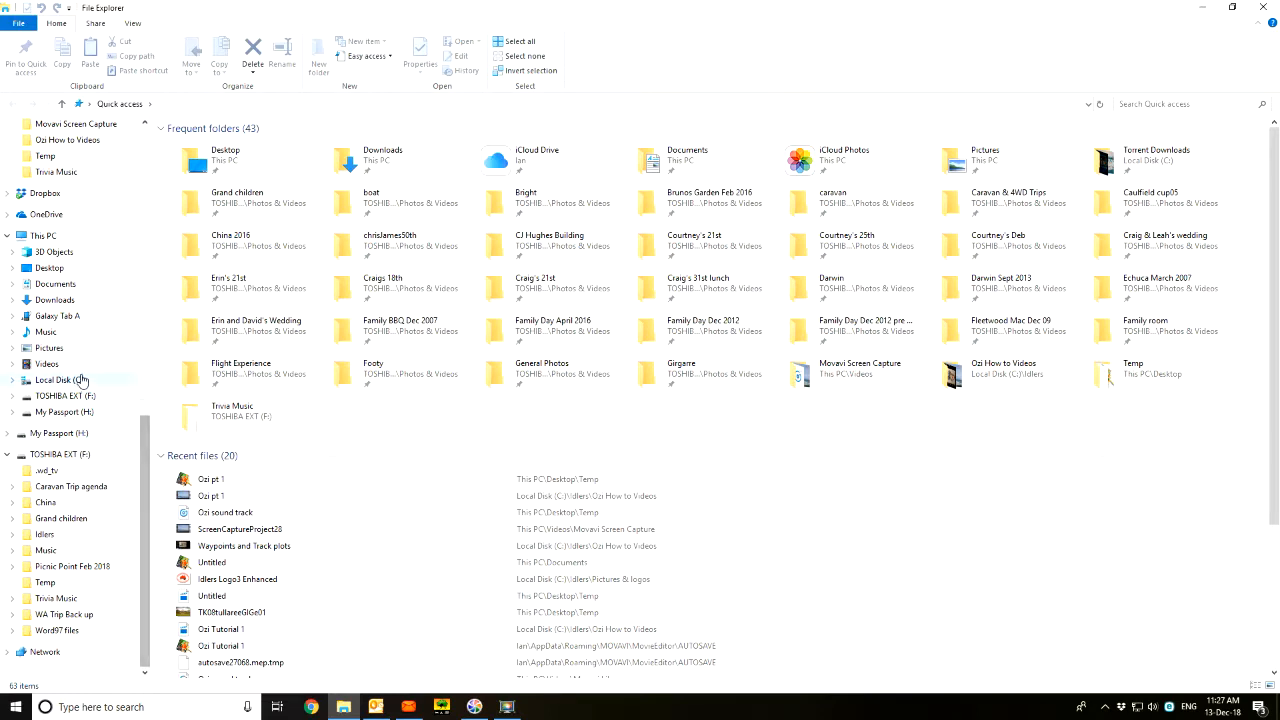
pyautogui.moveTo(91, 379)
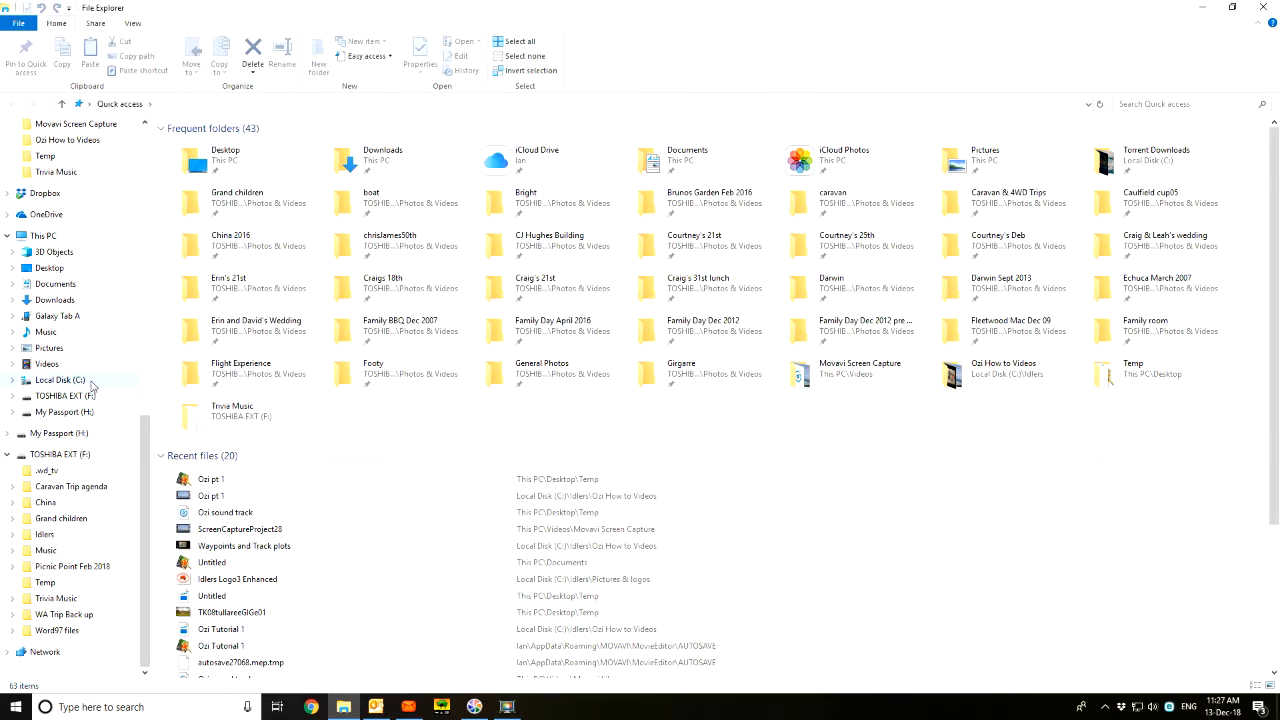
pyautogui.moveTo(88, 388)
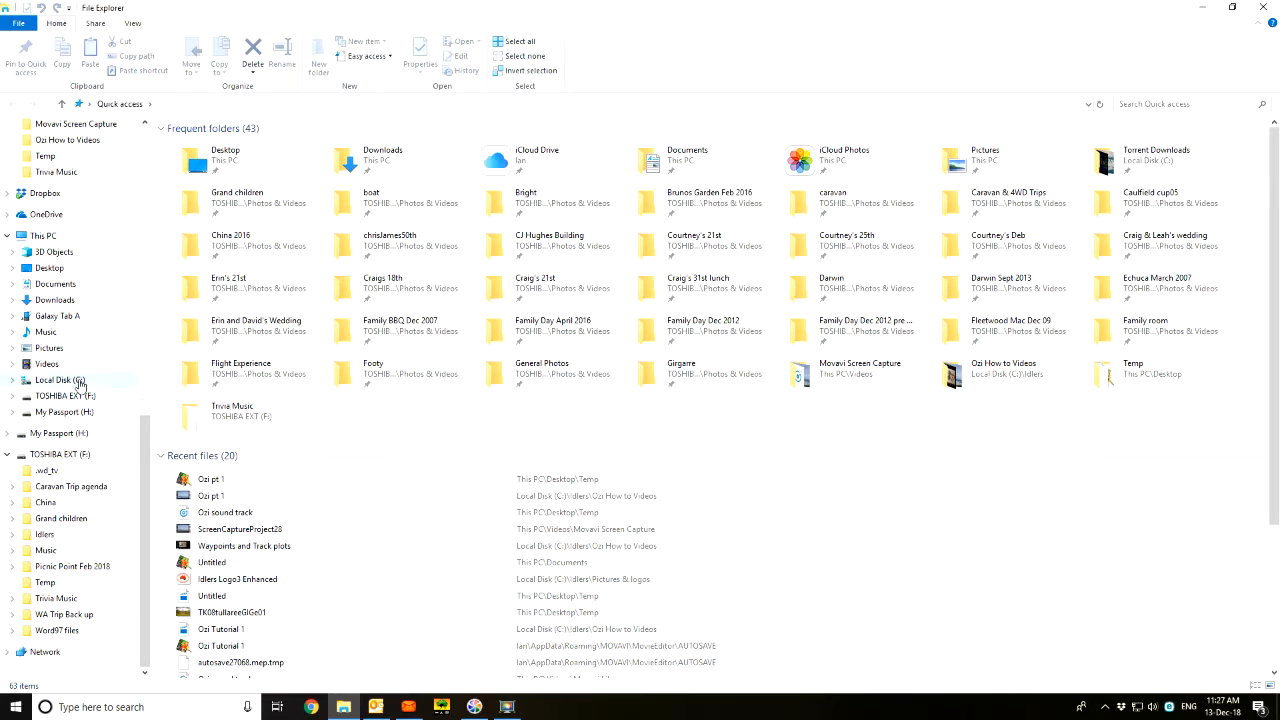
# Browse Local Disk (C:) into OziExplorer's Data folder of trip folders, tracks and waypoints
pyautogui.click(58, 380)
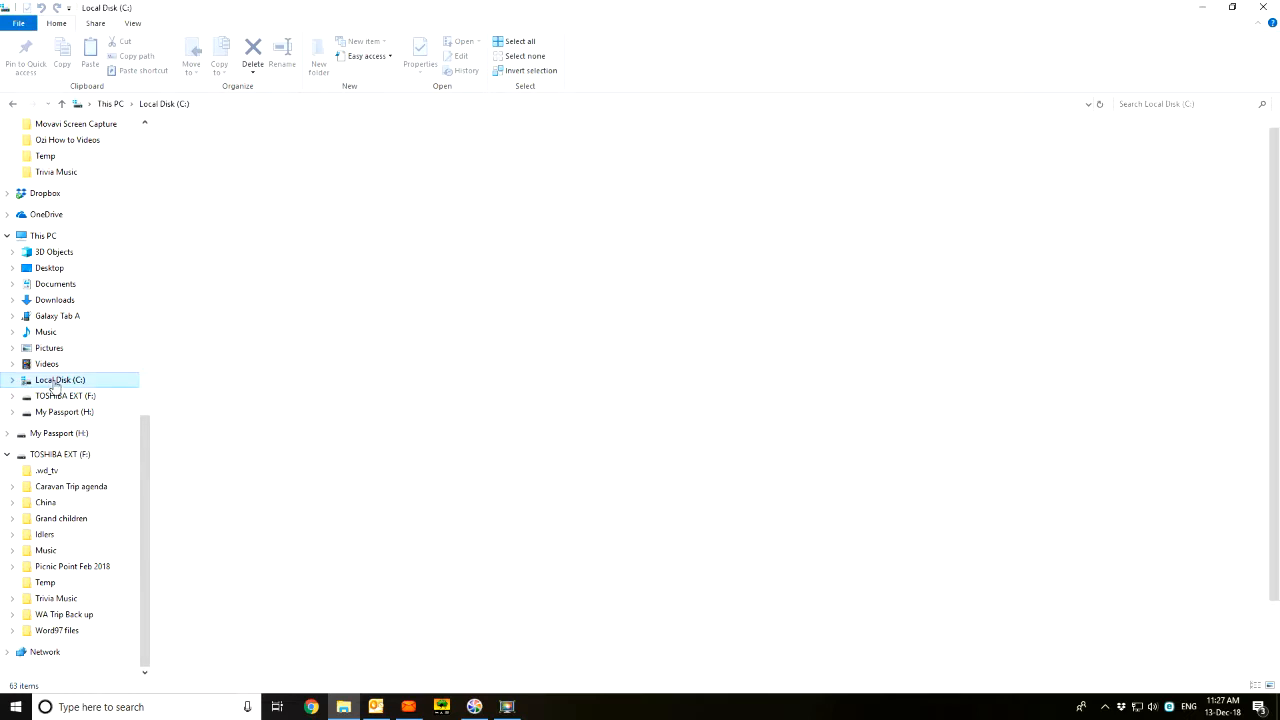
pyautogui.click(60, 380)
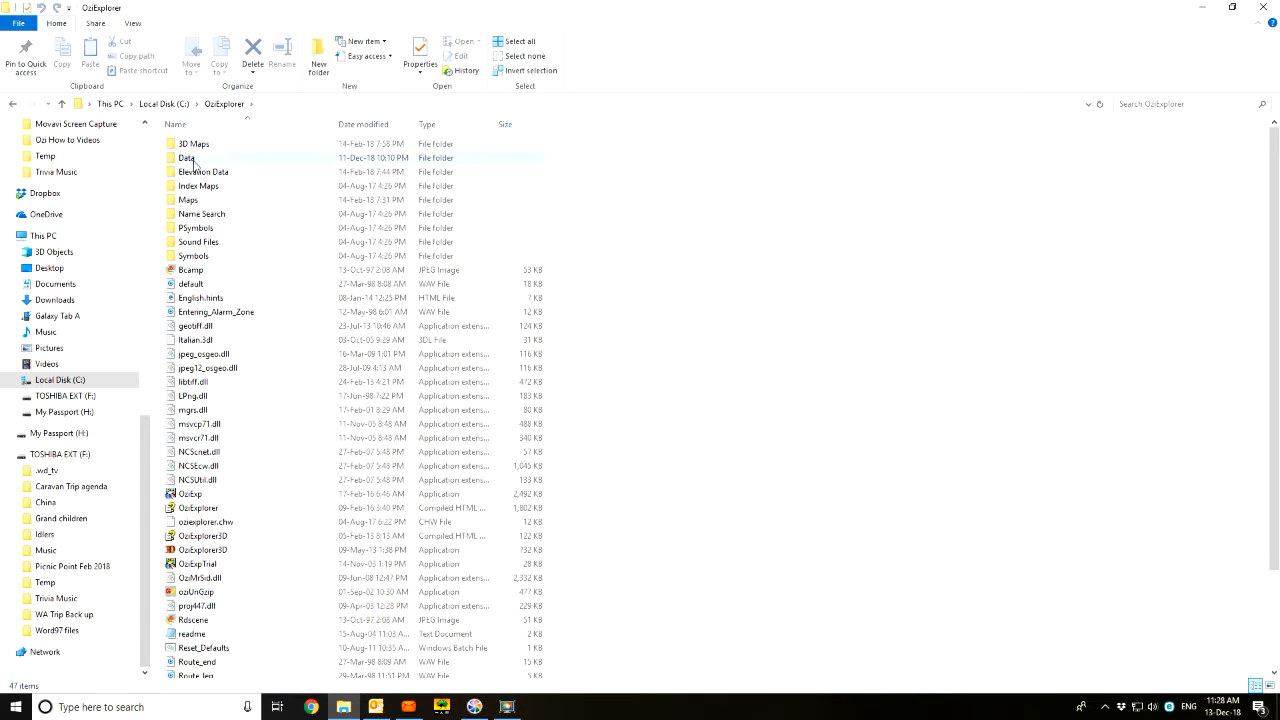
pyautogui.moveTo(194, 162)
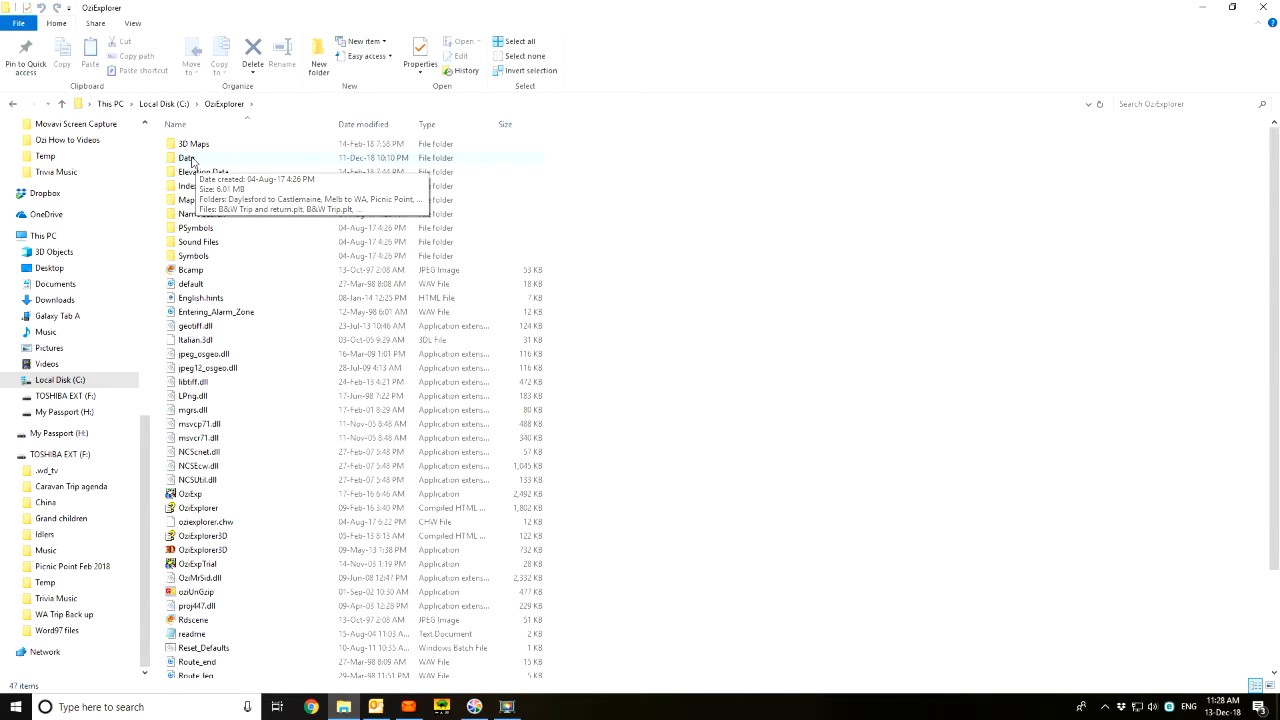
pyautogui.doubleClick(188, 158)
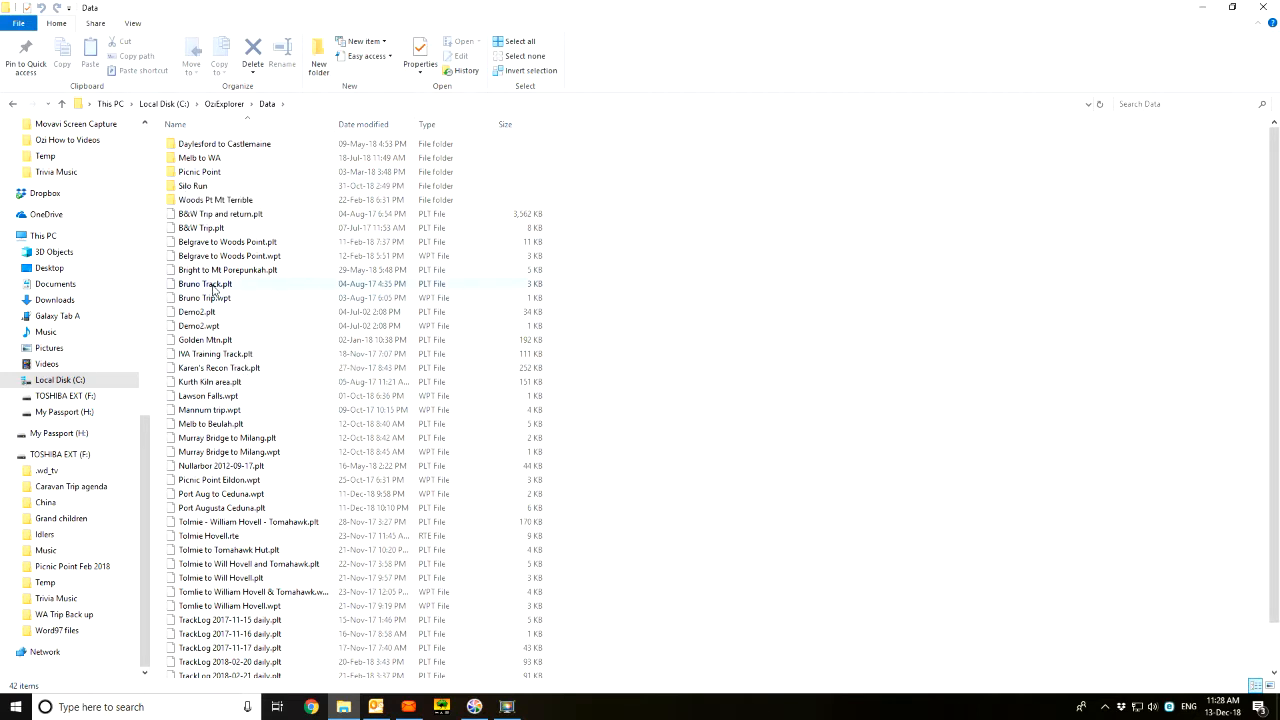
pyautogui.moveTo(218, 293)
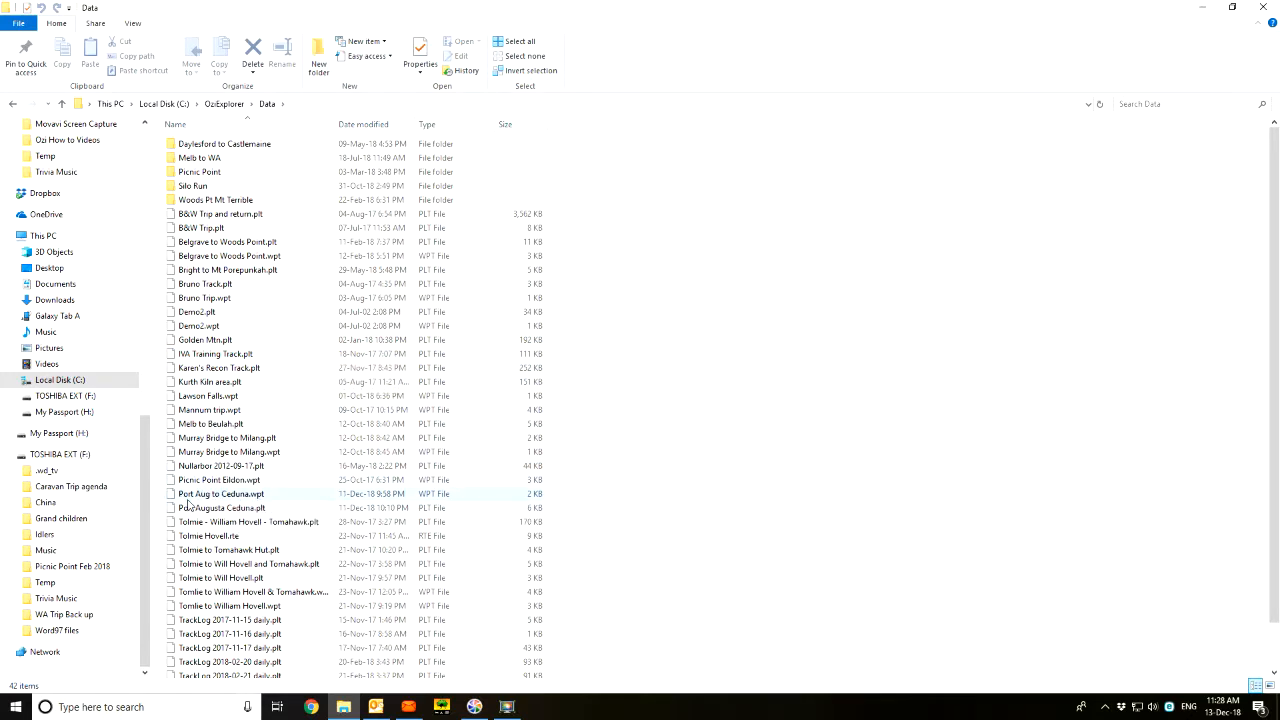
pyautogui.moveTo(260, 500)
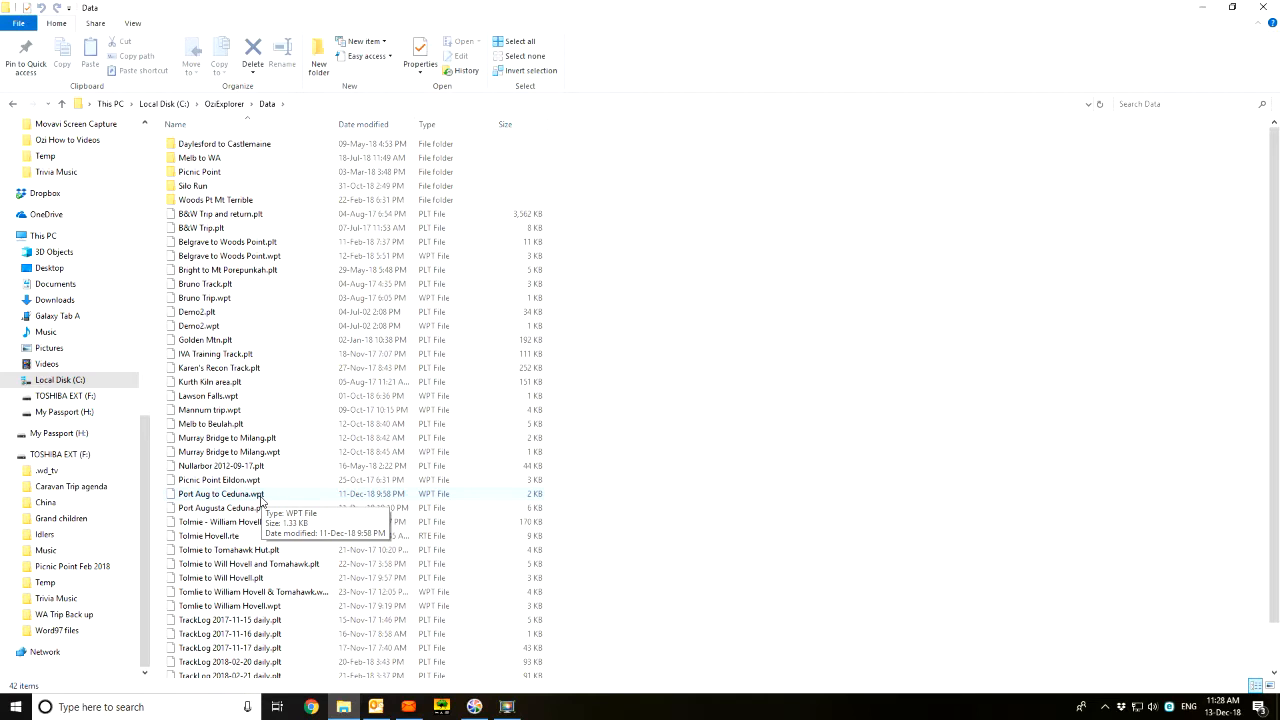
# Select Port Aug to Ceduna.wpt and bring up its context menu to copy it
pyautogui.click(221, 507)
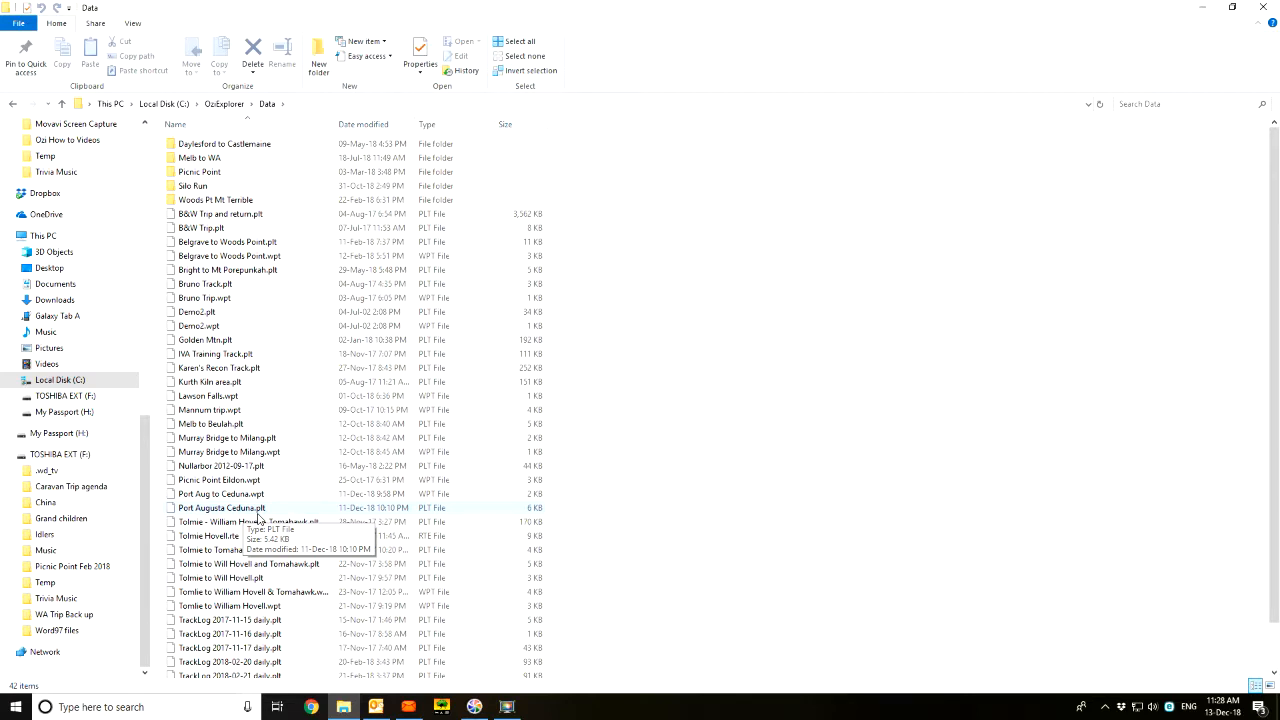
pyautogui.click(217, 494)
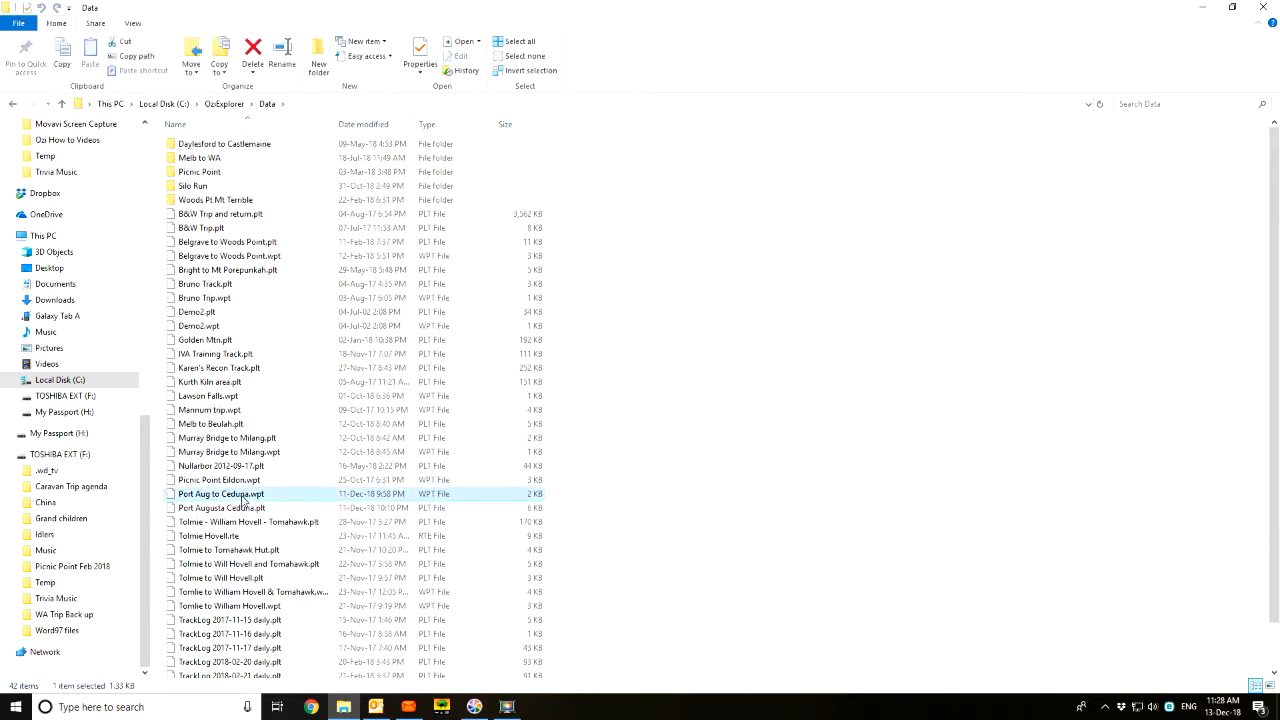
pyautogui.moveTo(232, 499)
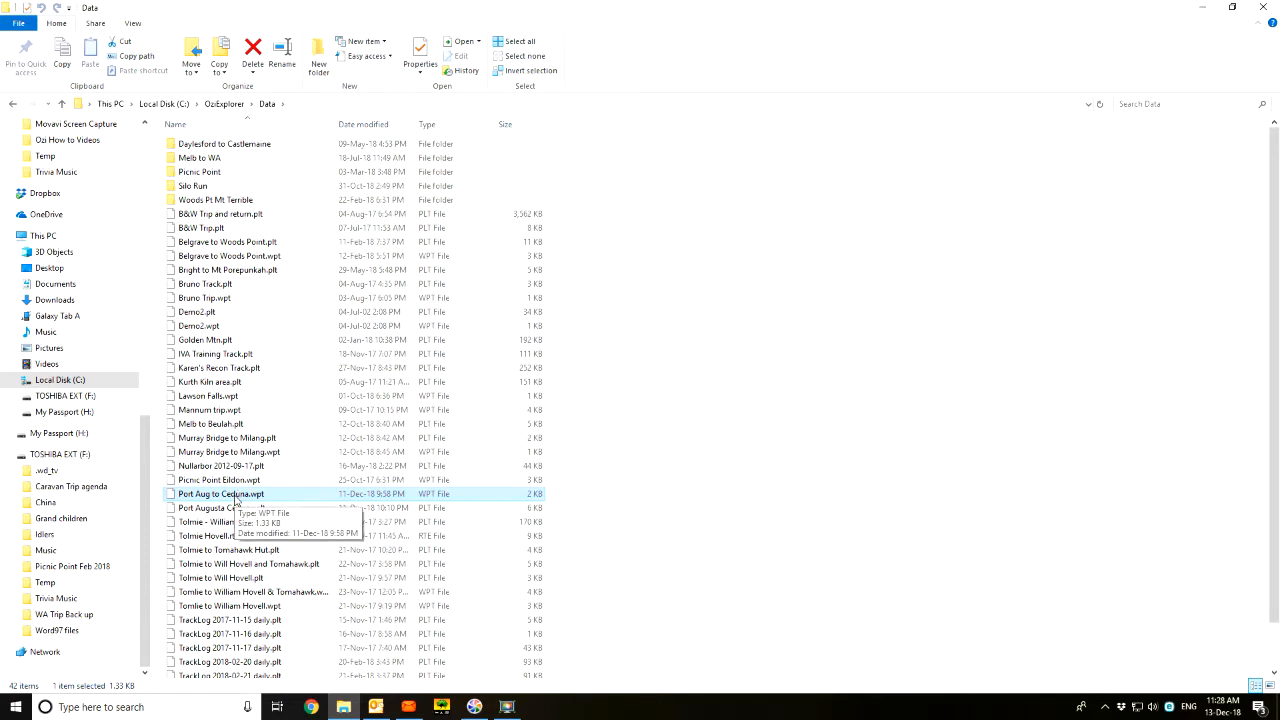
pyautogui.rightClick(221, 494)
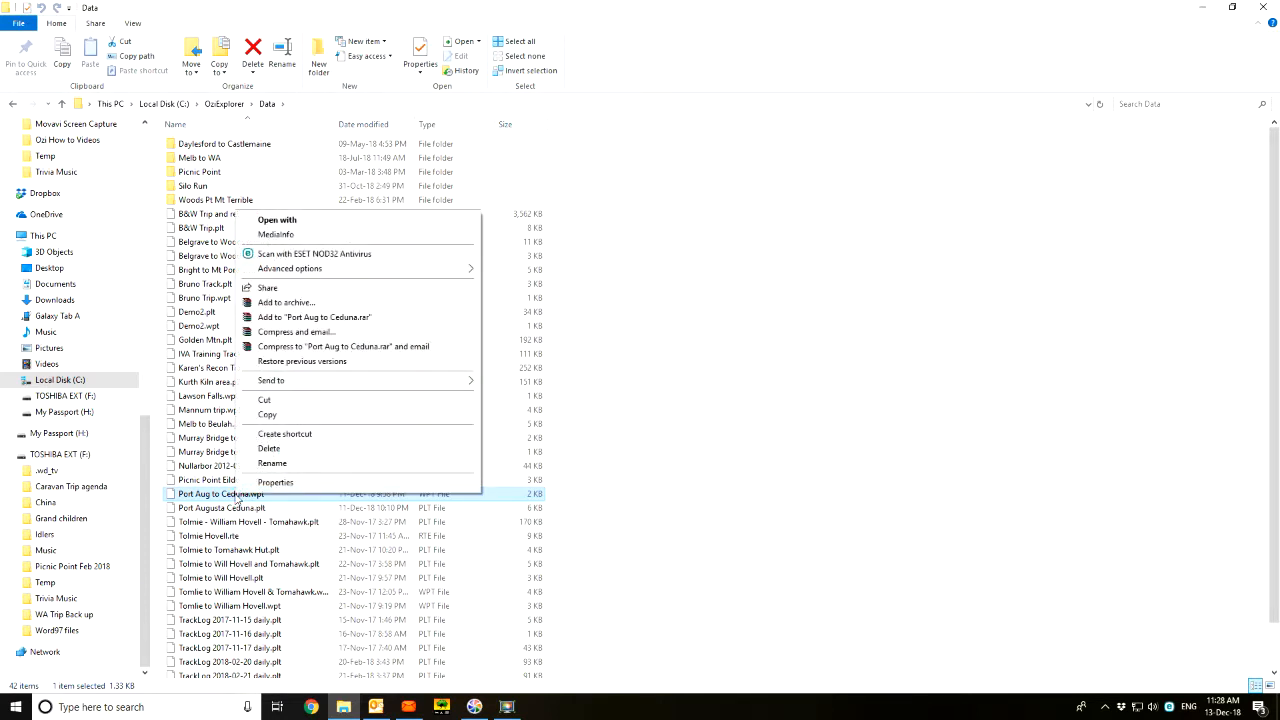
pyautogui.moveTo(264, 400)
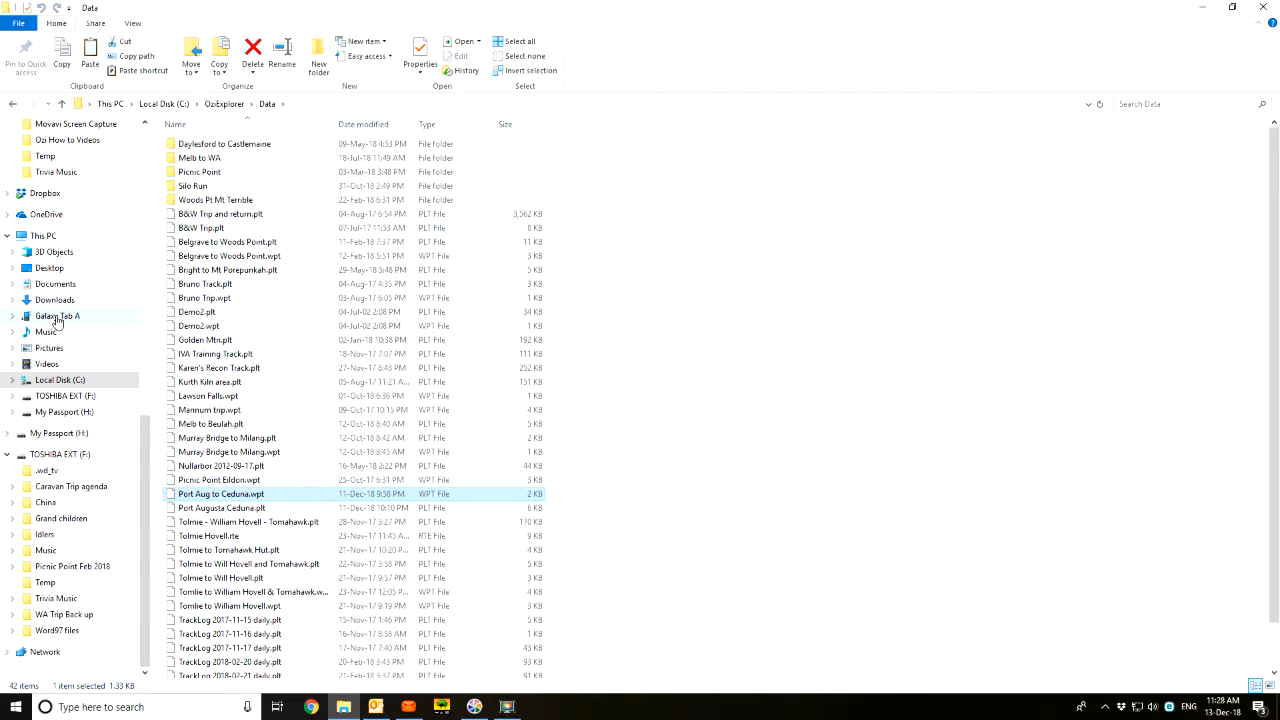
# Browse Galaxy Tab A internal storage through OziExplorer > Data into Waypoints
pyautogui.click(57, 316)
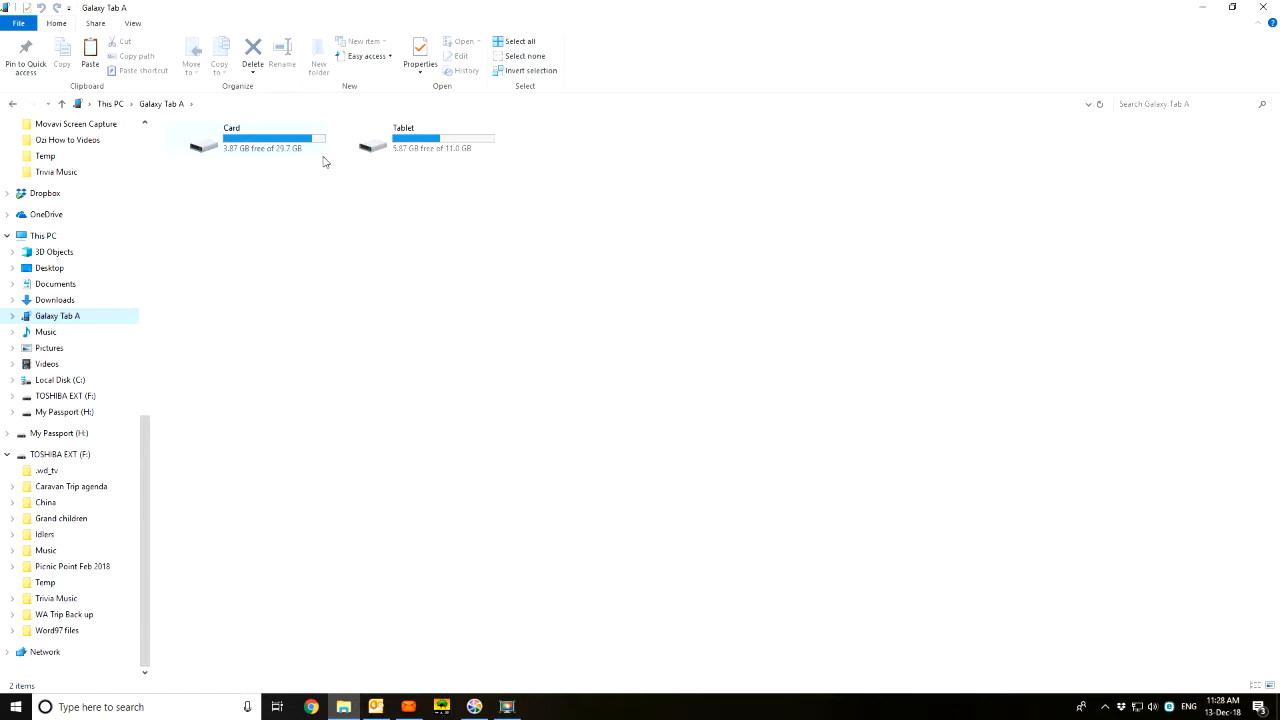
pyautogui.moveTo(291, 165)
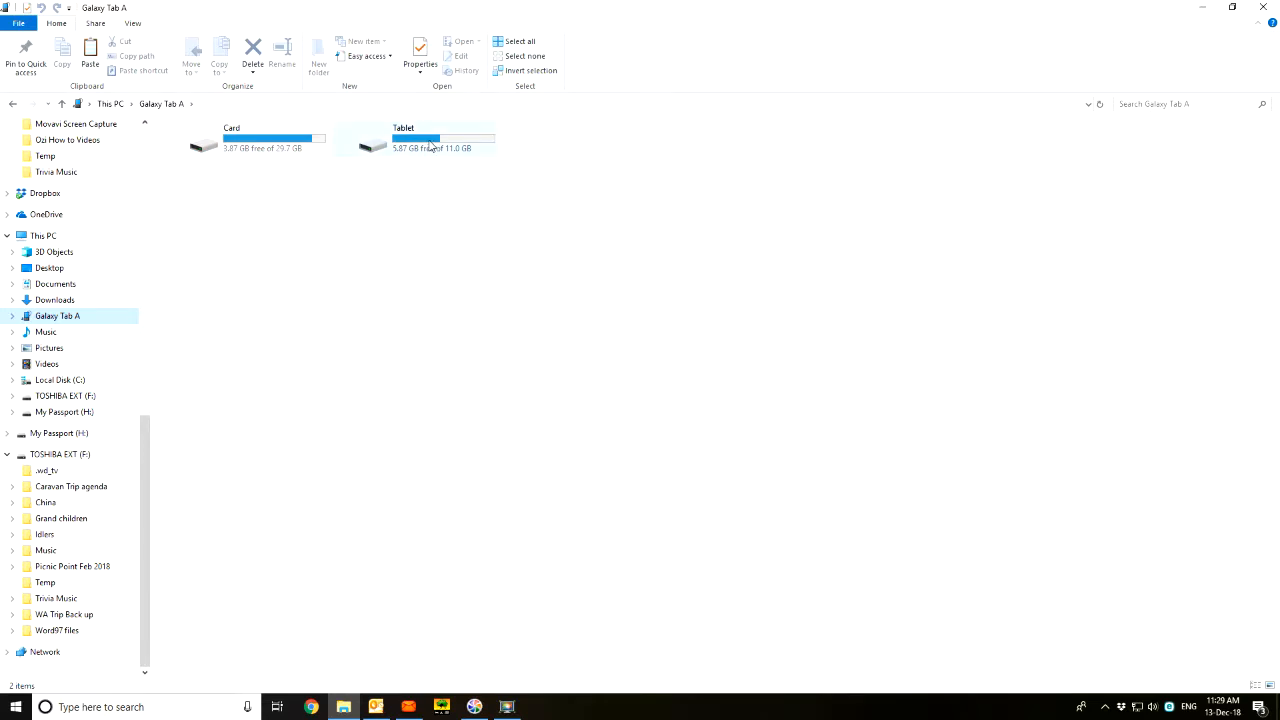
pyautogui.moveTo(437, 151)
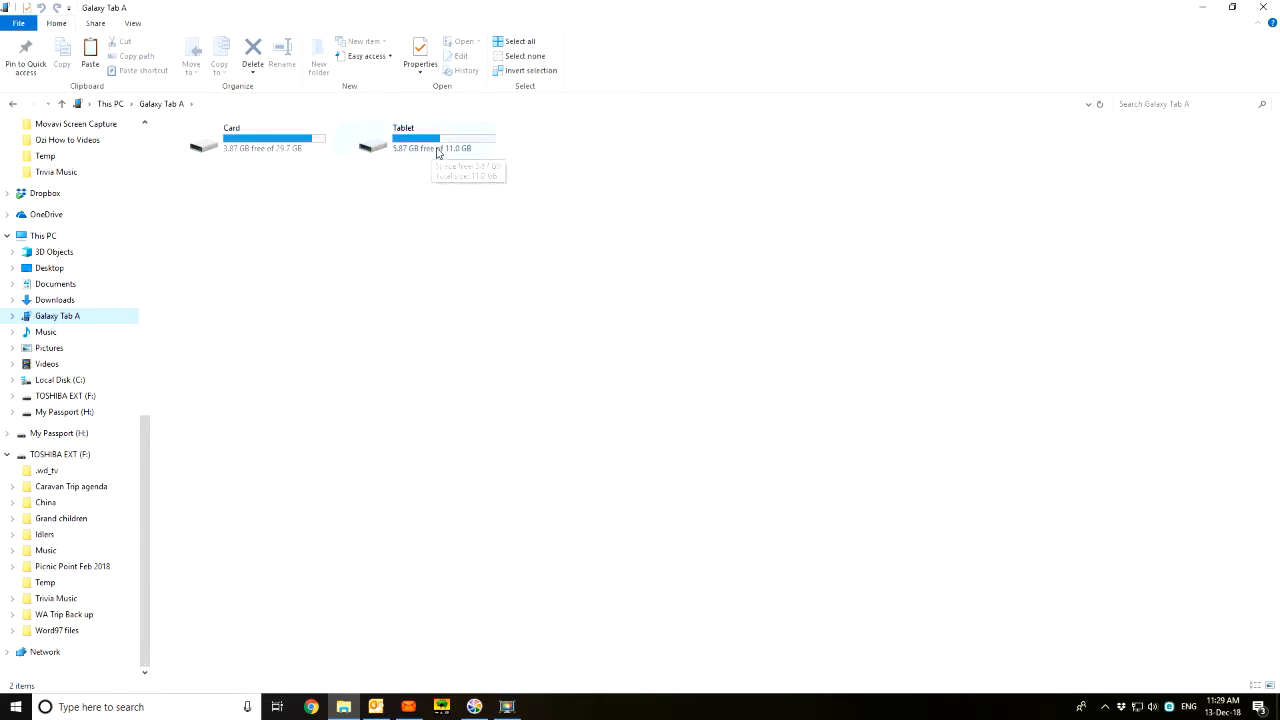
pyautogui.moveTo(432, 138)
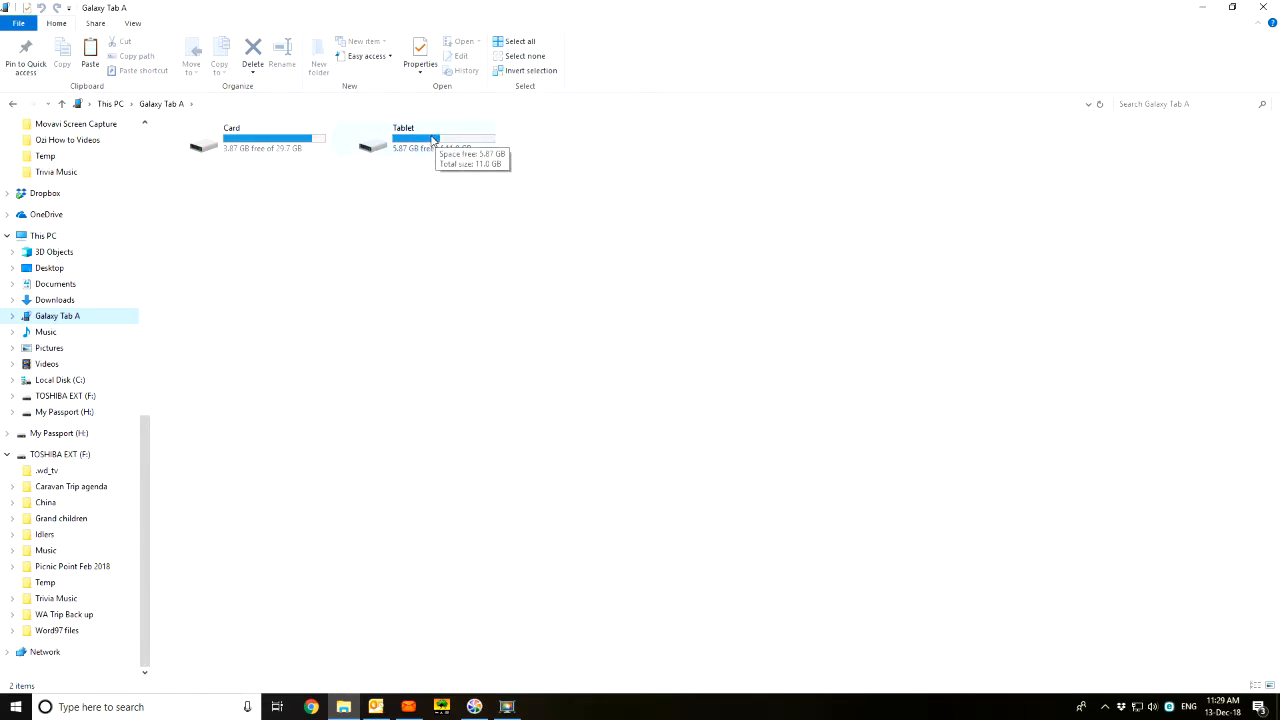
pyautogui.moveTo(456, 135)
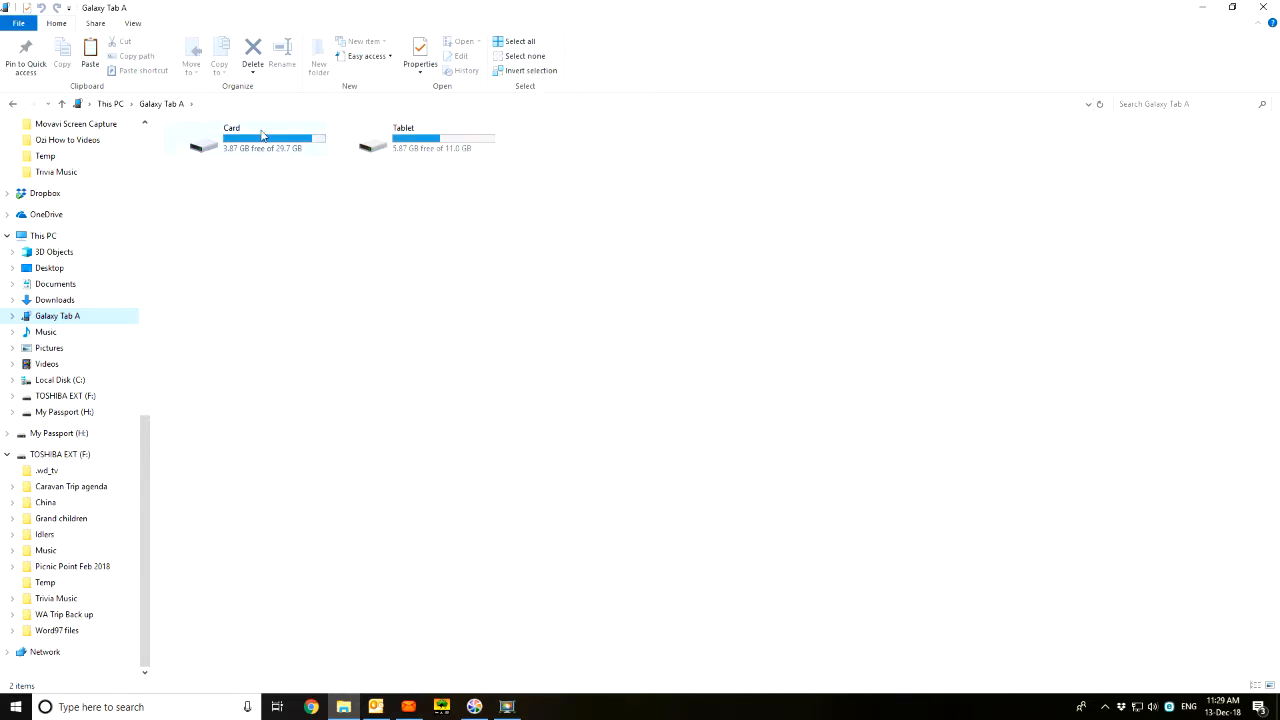
pyautogui.moveTo(263, 135)
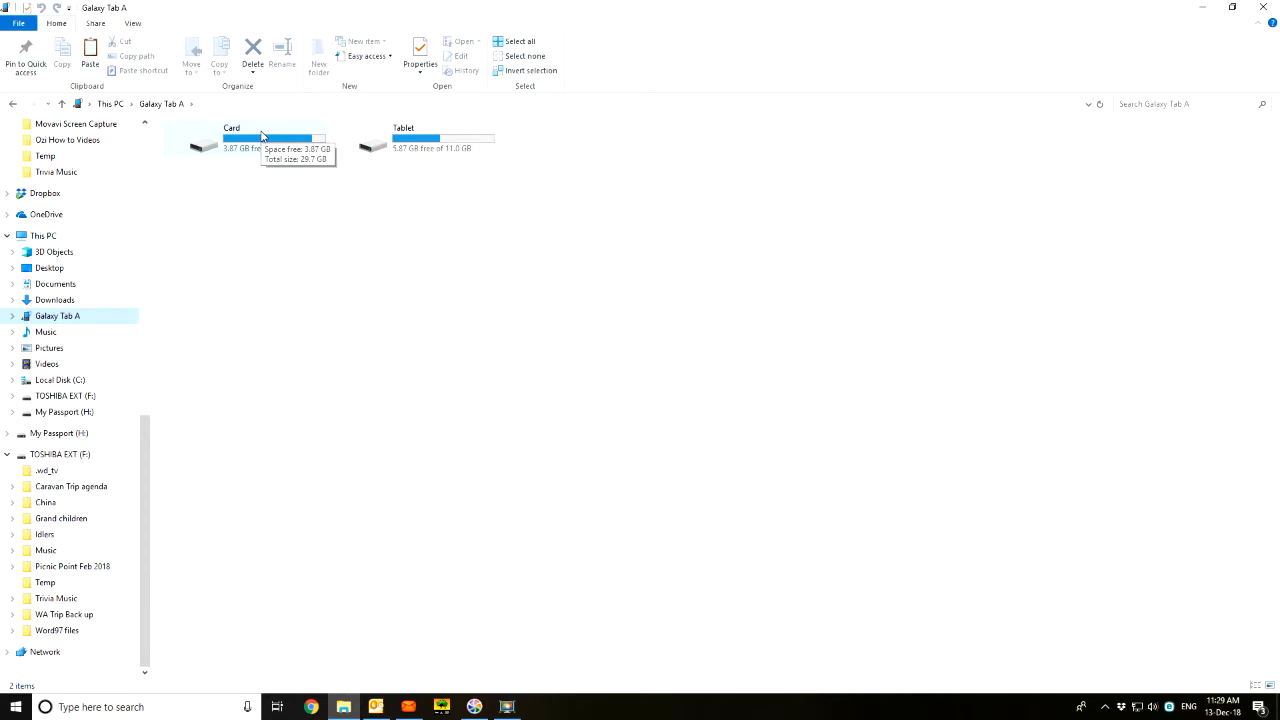
pyautogui.moveTo(351, 147)
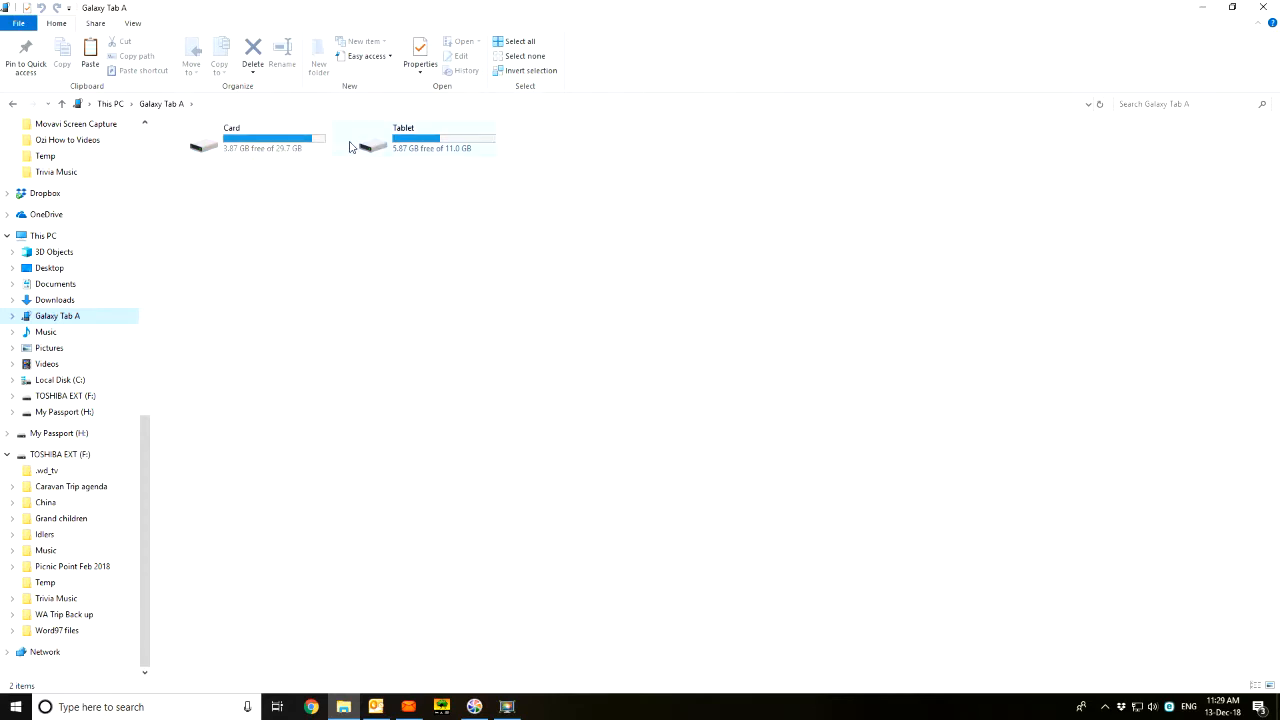
pyautogui.moveTo(410, 147)
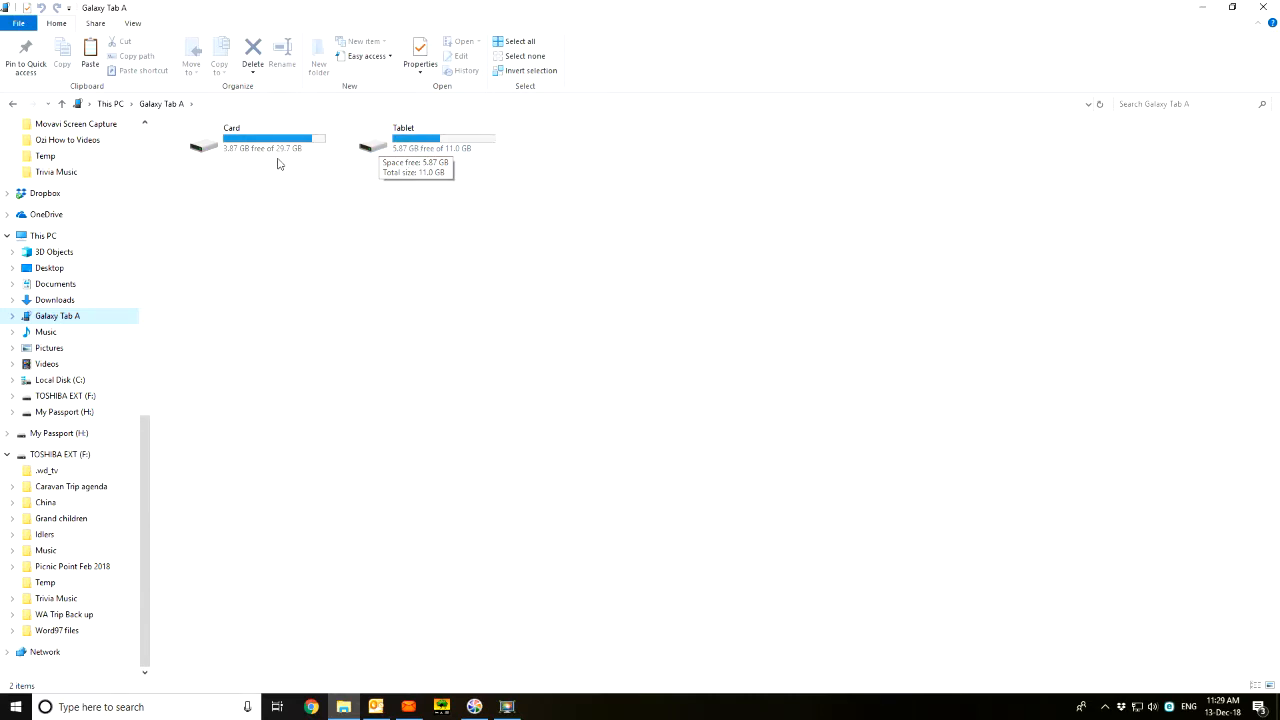
pyautogui.moveTo(248, 144)
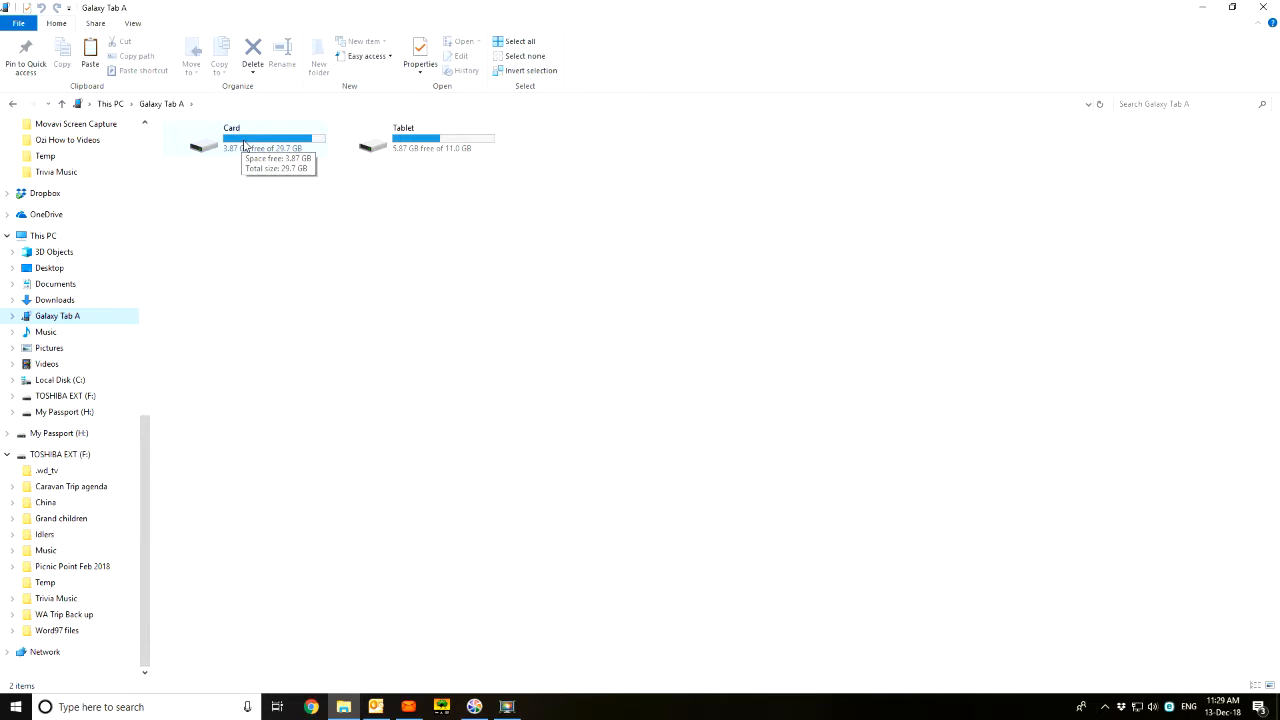
pyautogui.moveTo(420, 140)
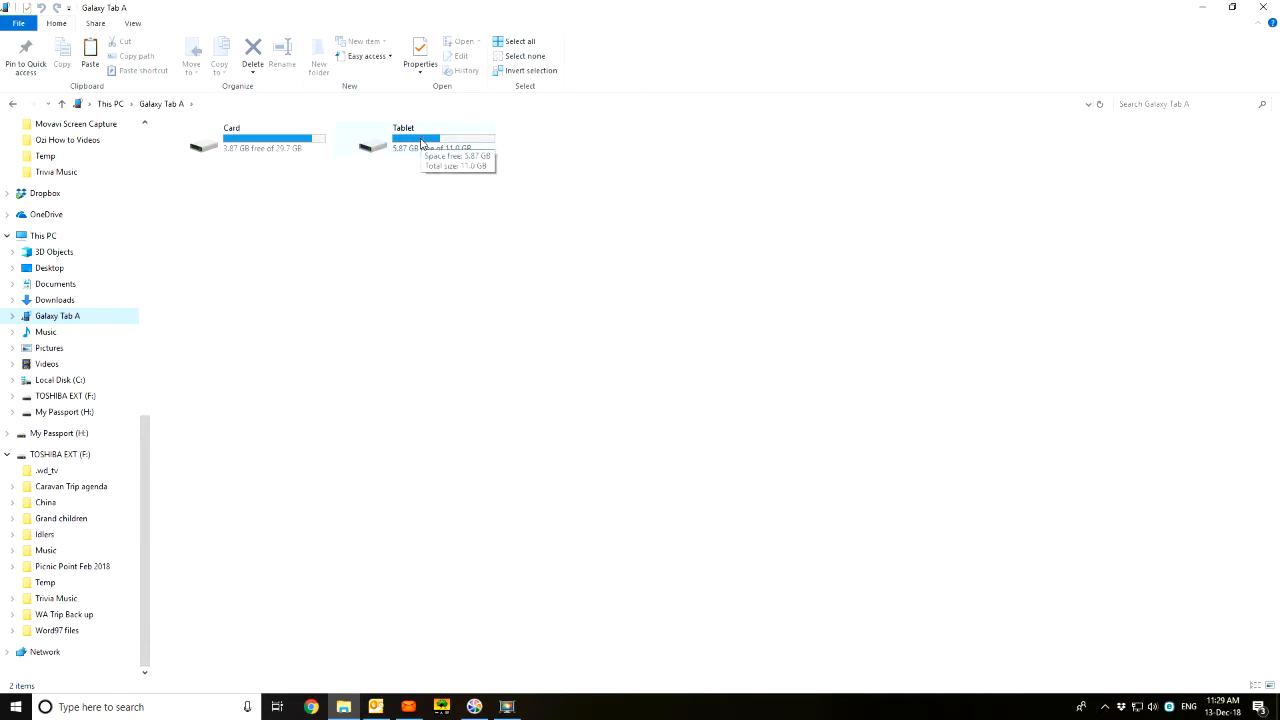
pyautogui.doubleClick(403, 140)
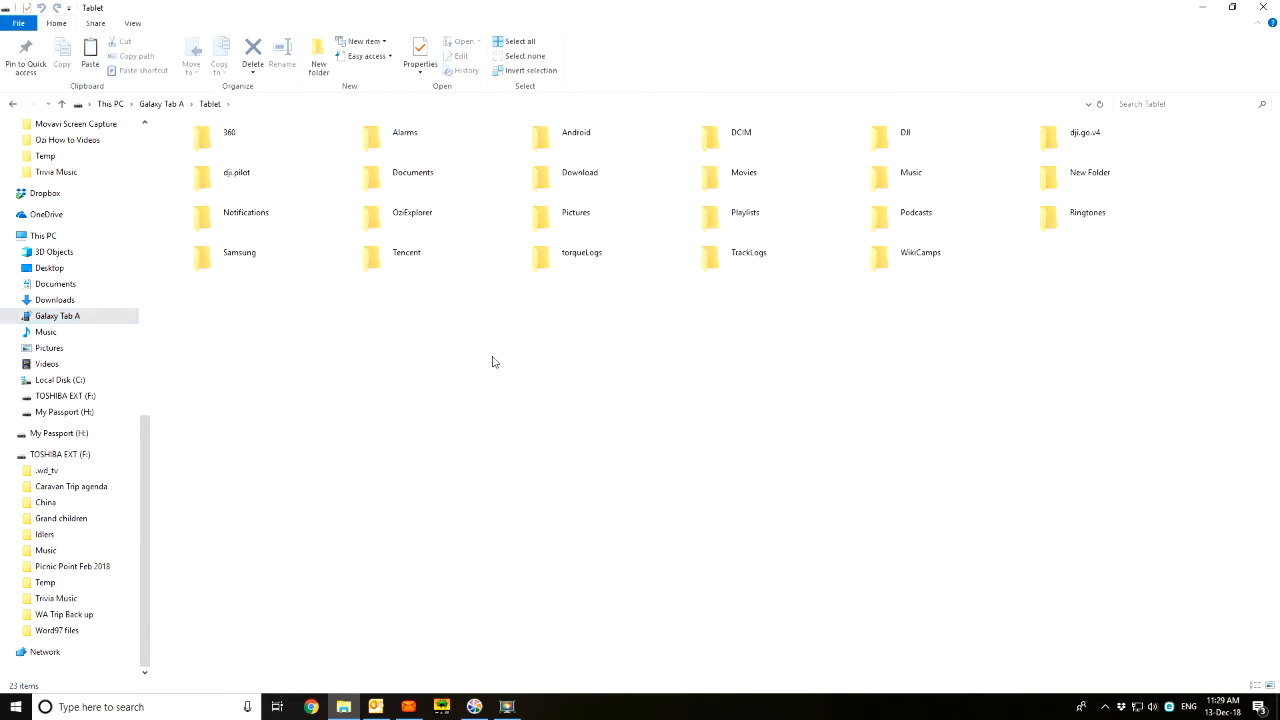
pyautogui.moveTo(518, 365)
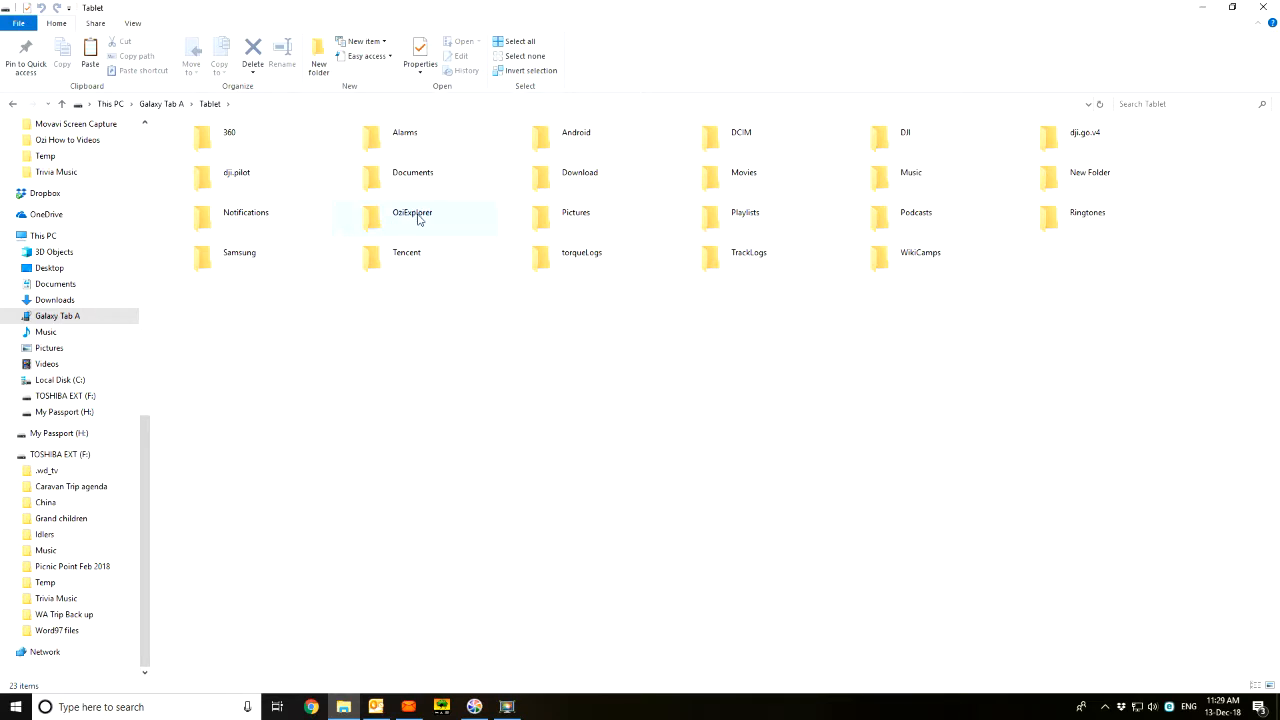
pyautogui.doubleClick(410, 212)
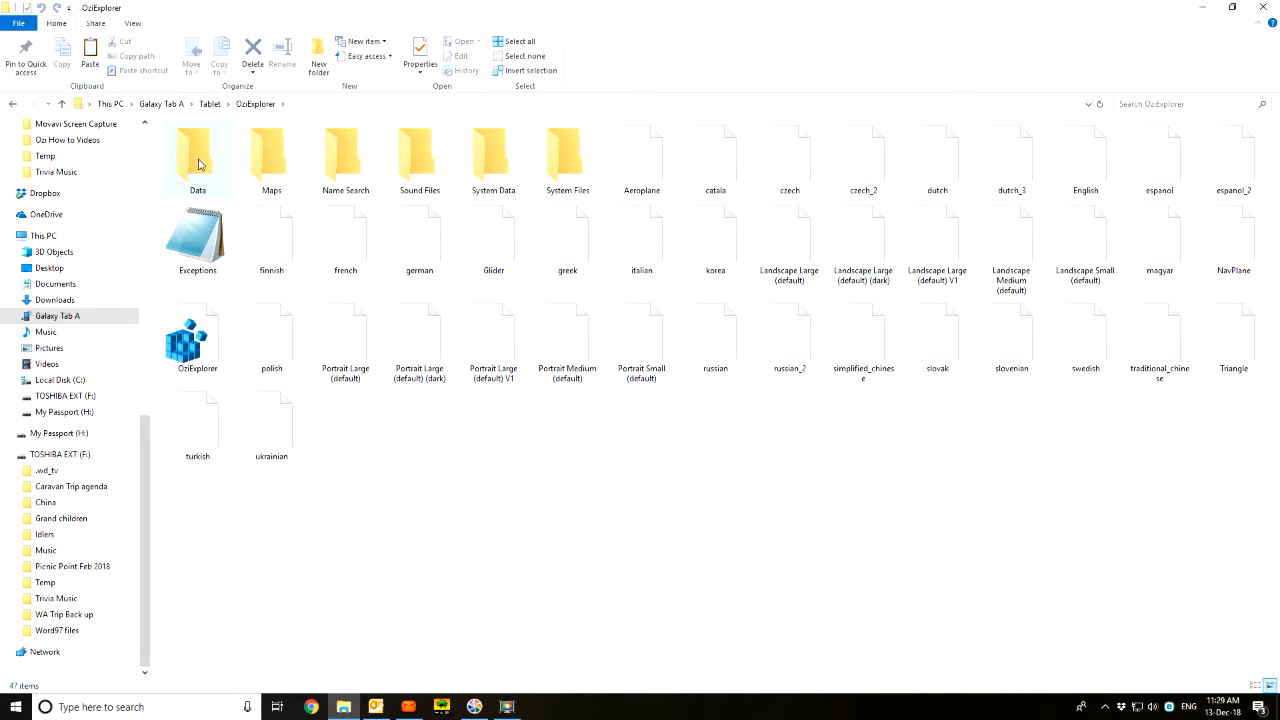
pyautogui.doubleClick(197, 158)
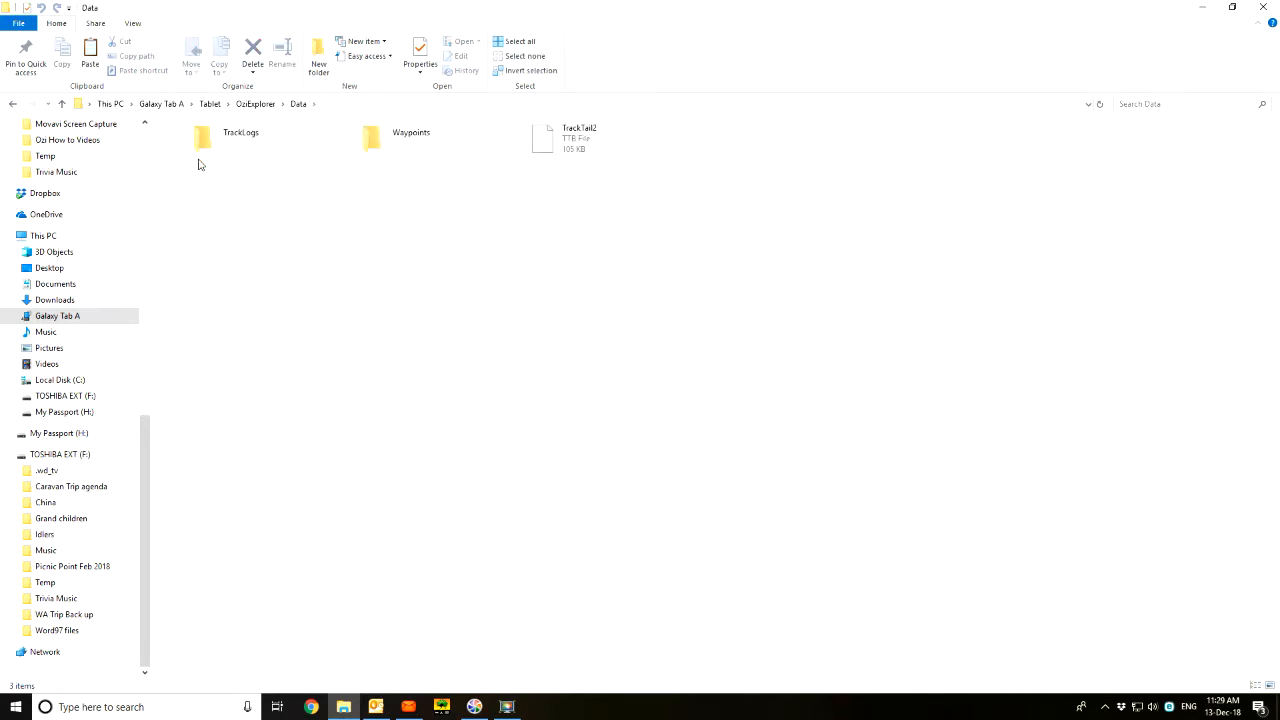
pyautogui.moveTo(210, 171)
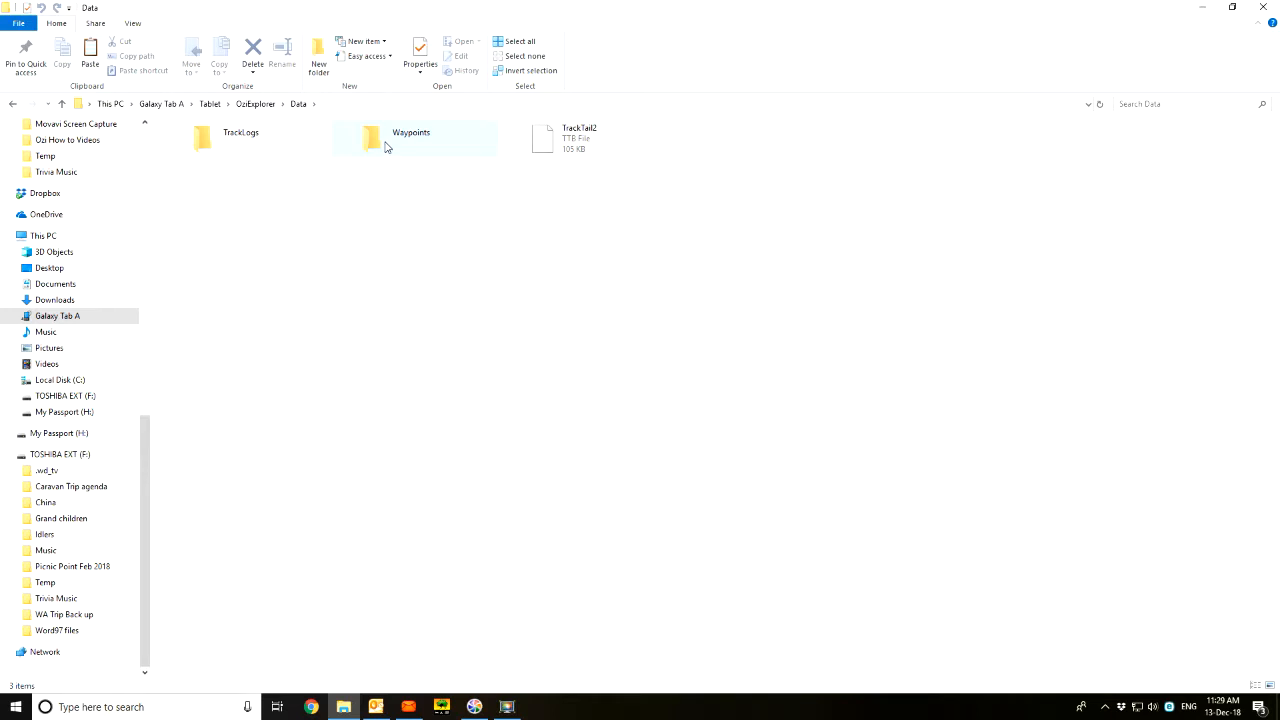
pyautogui.click(396, 142)
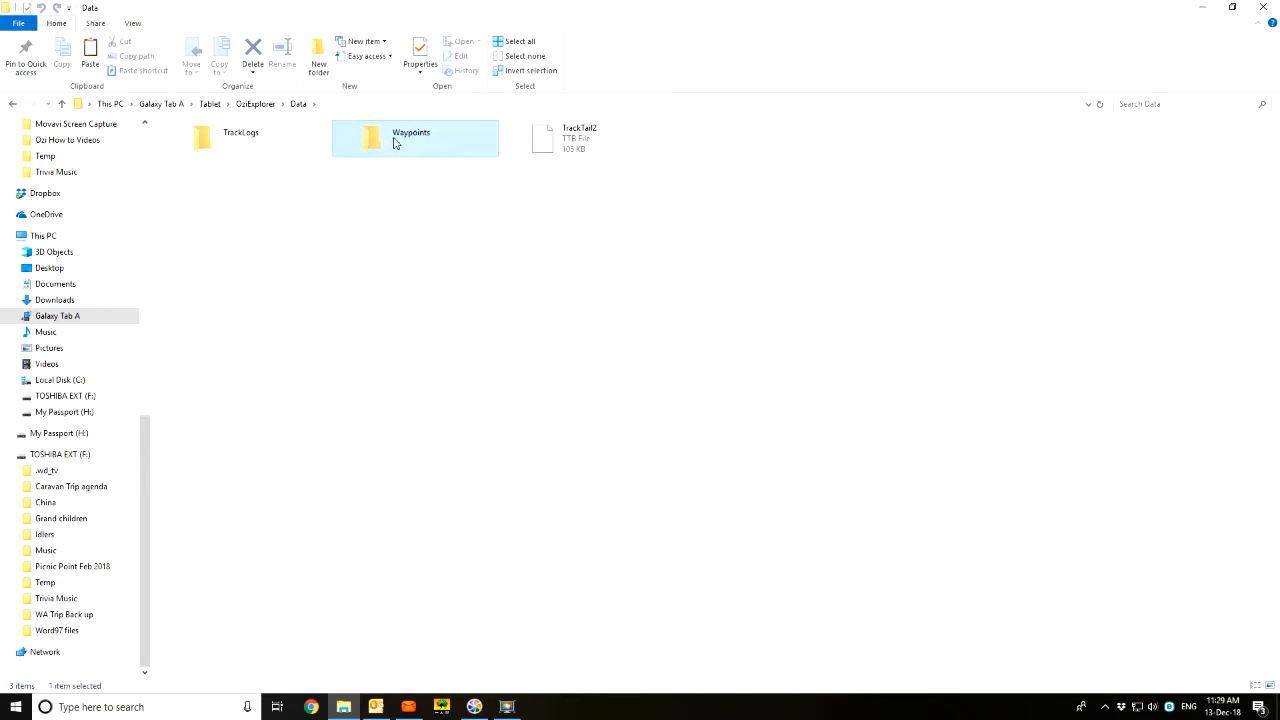
pyautogui.doubleClick(395, 137)
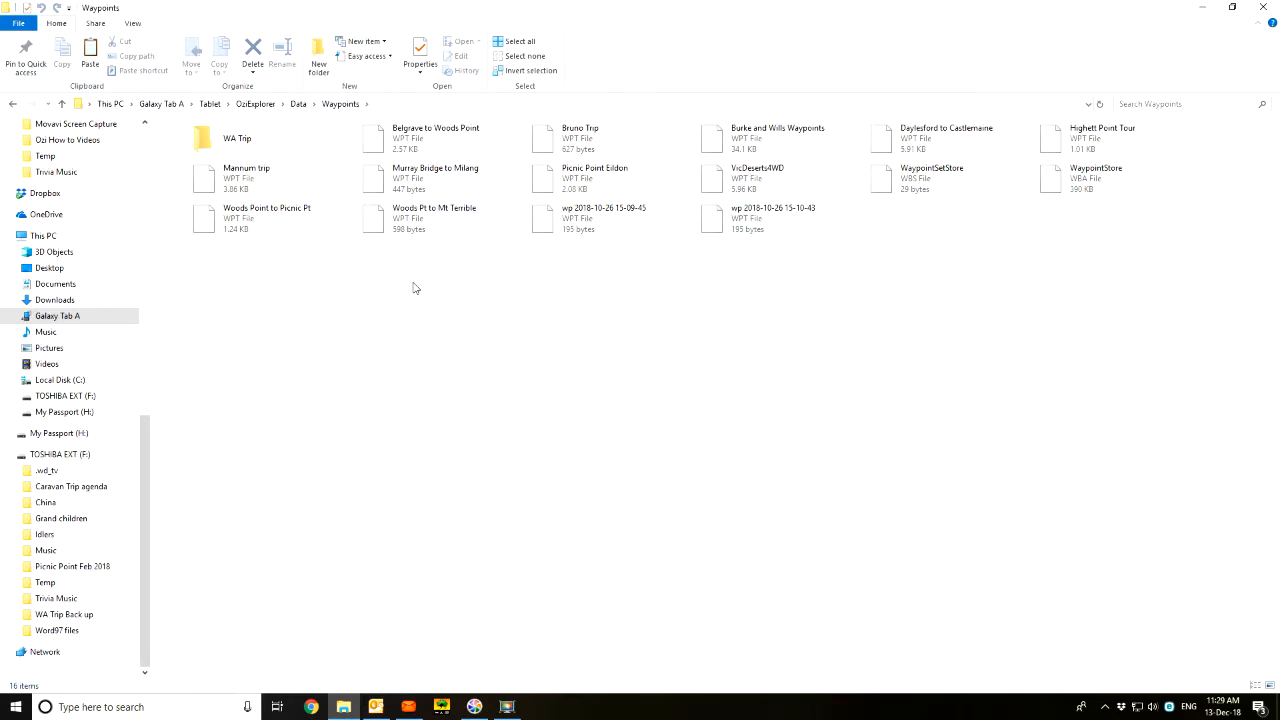
pyautogui.moveTo(411, 298)
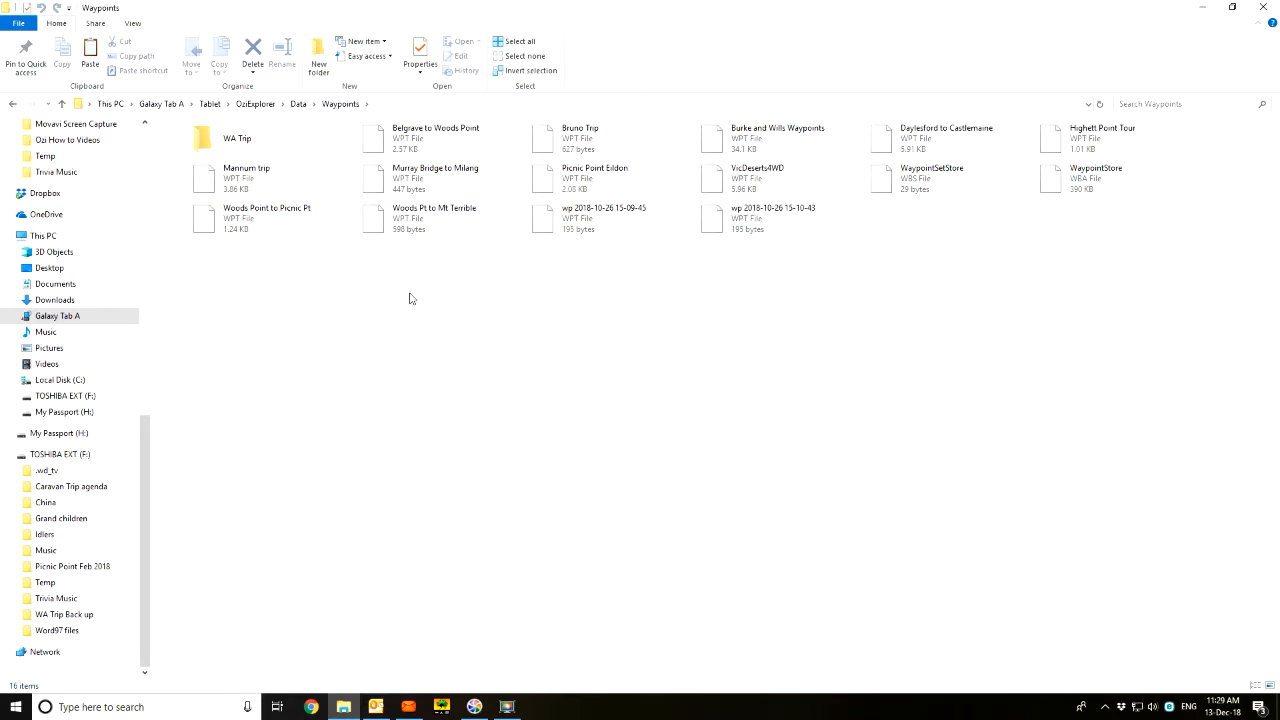
# Paste Port Aug to Ceduna.wpt into the tablet's Waypoints folder, making 17 items
pyautogui.rightClick(410, 298)
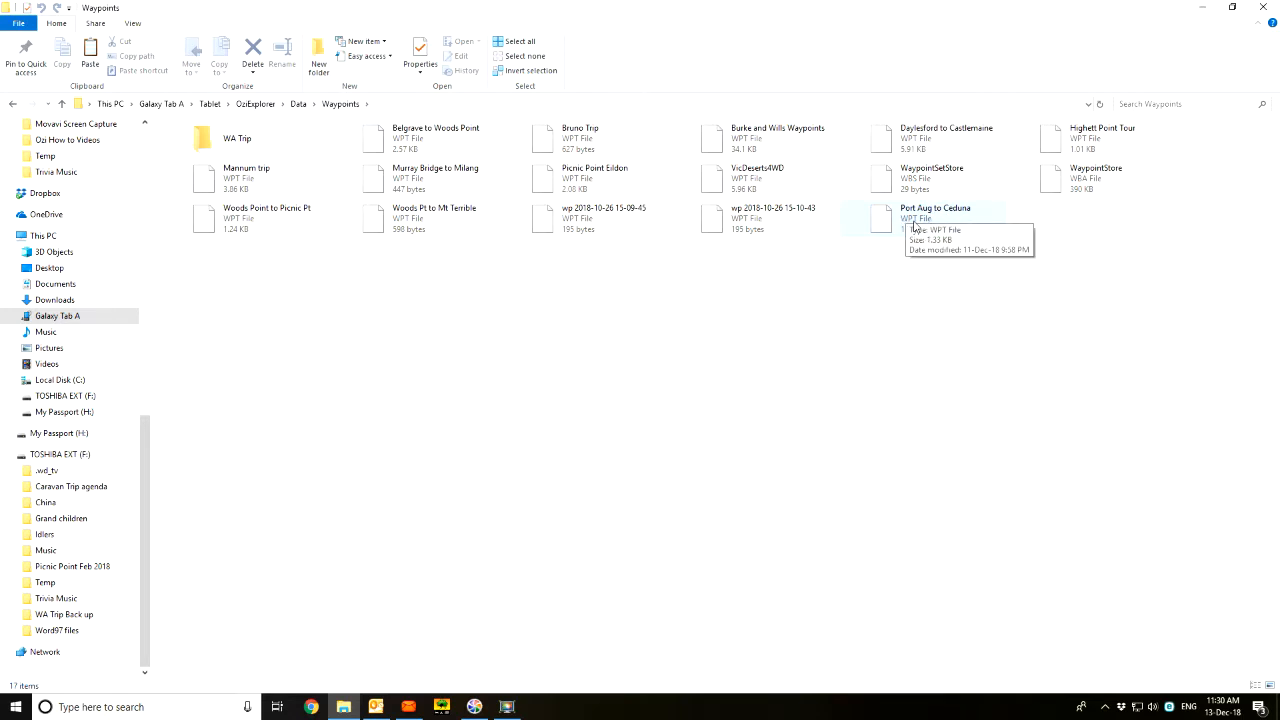
pyautogui.moveTo(74, 395)
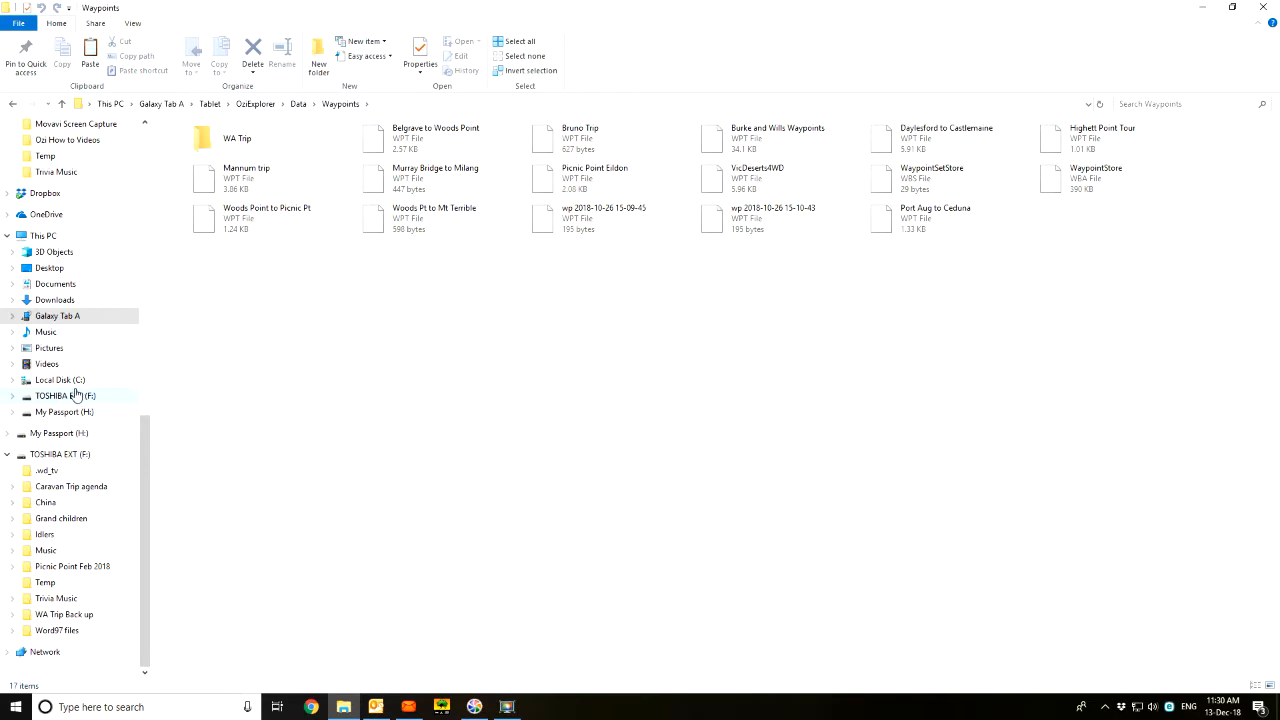
# Copy Port Augusta Ceduna.plt from OziExplorer's Data folder on Local Disk (C:)
pyautogui.click(57, 380)
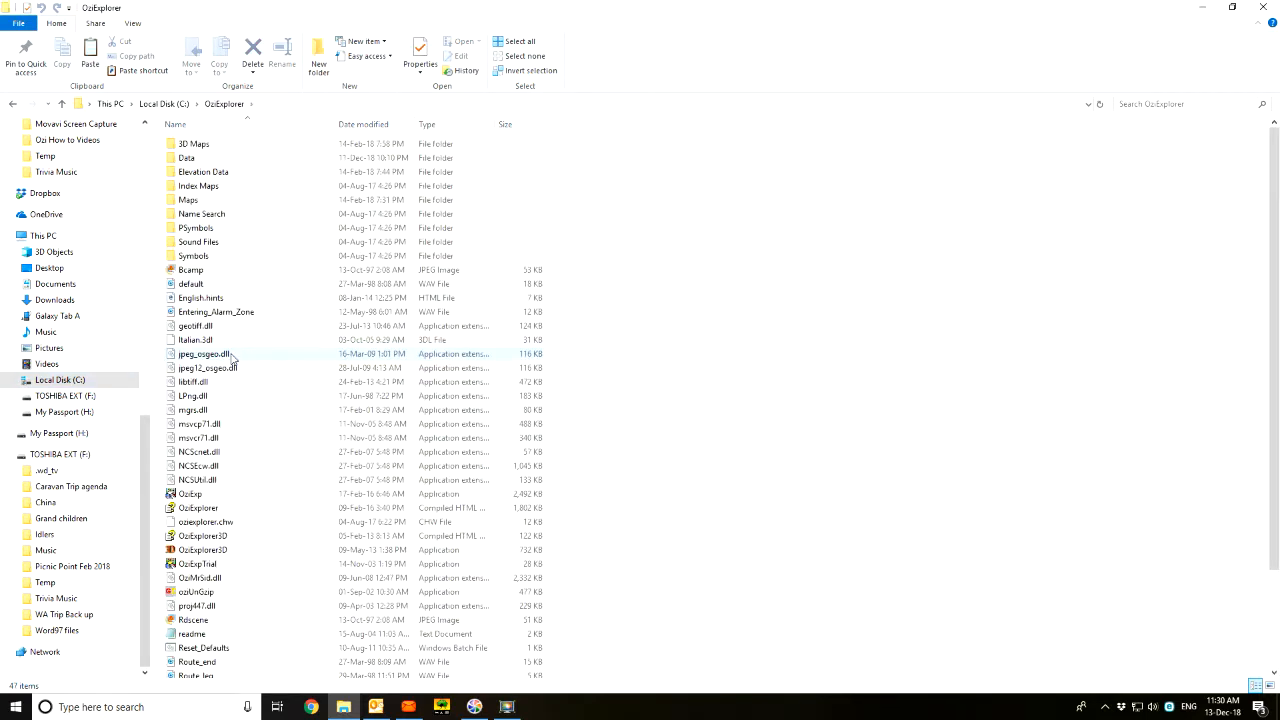
pyautogui.doubleClick(186, 157)
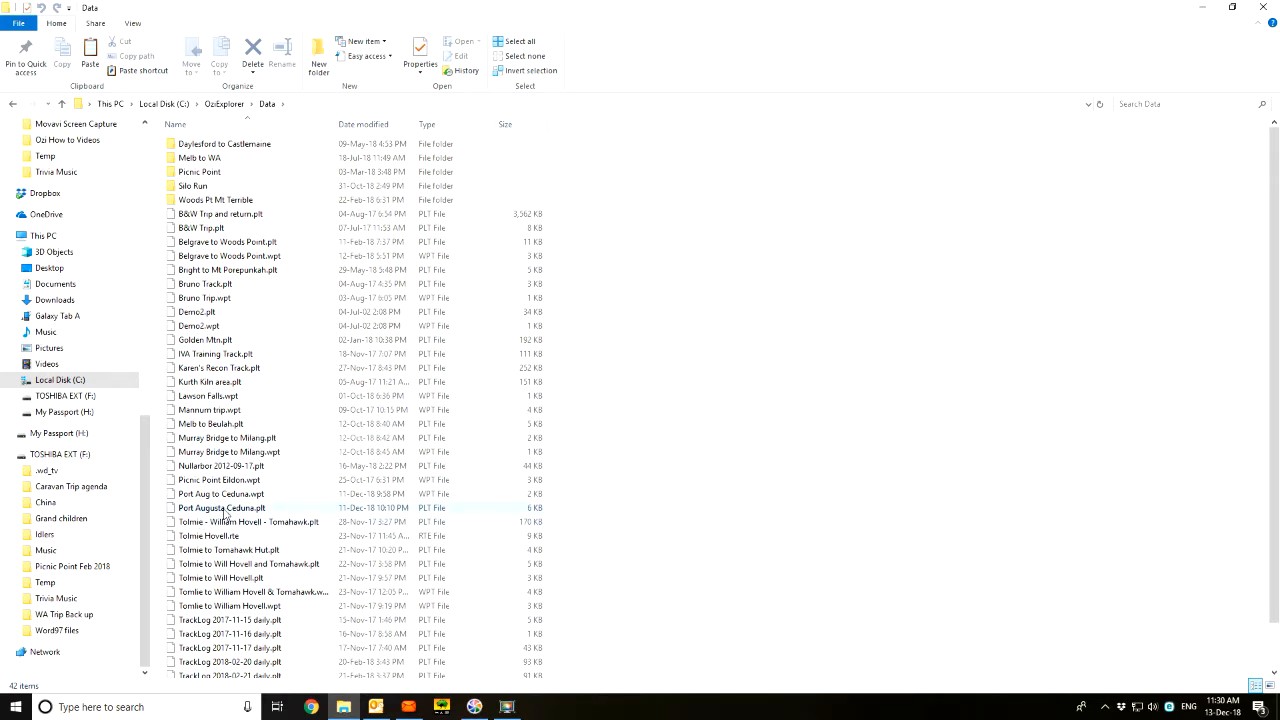
pyautogui.click(219, 507)
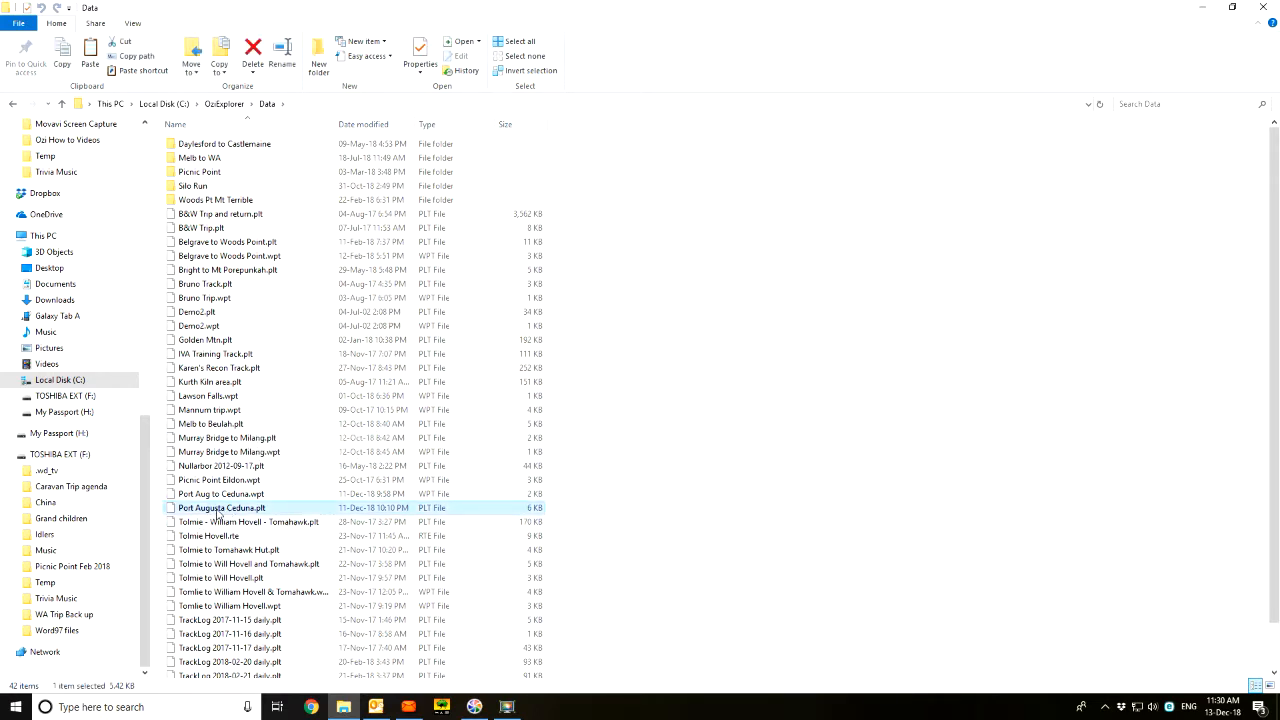
pyautogui.moveTo(222, 519)
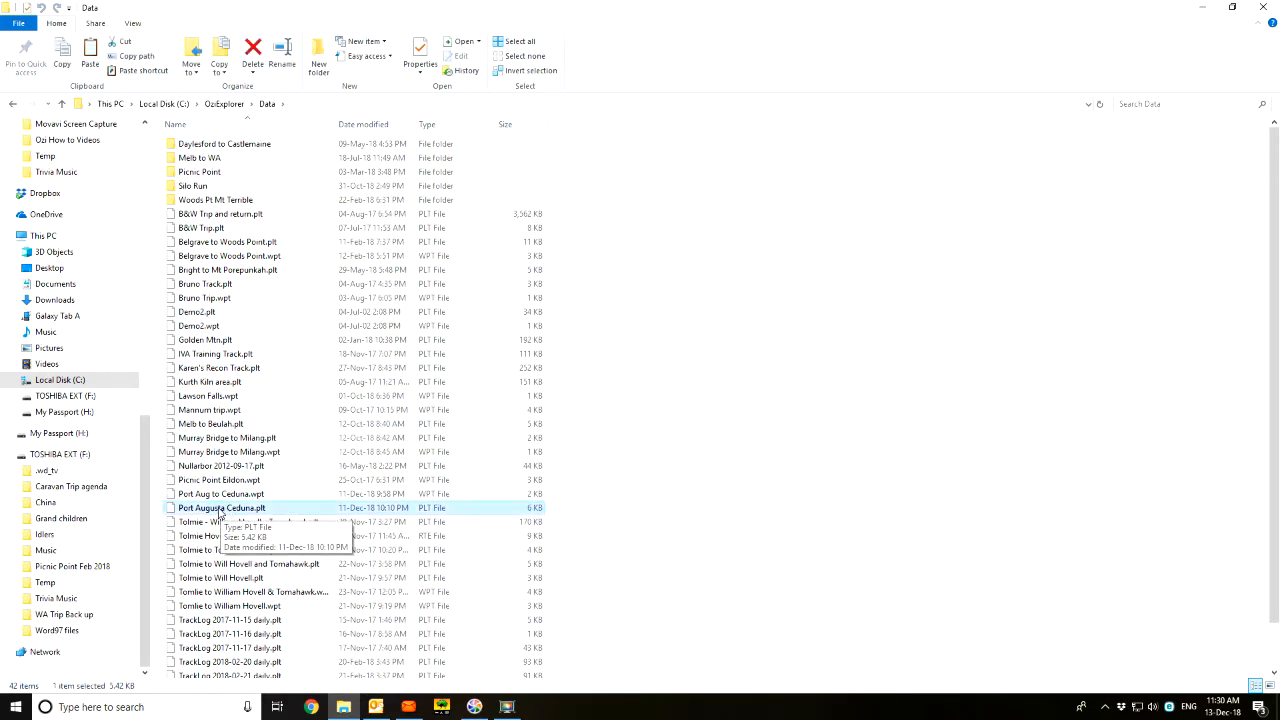
pyautogui.rightClick(220, 507)
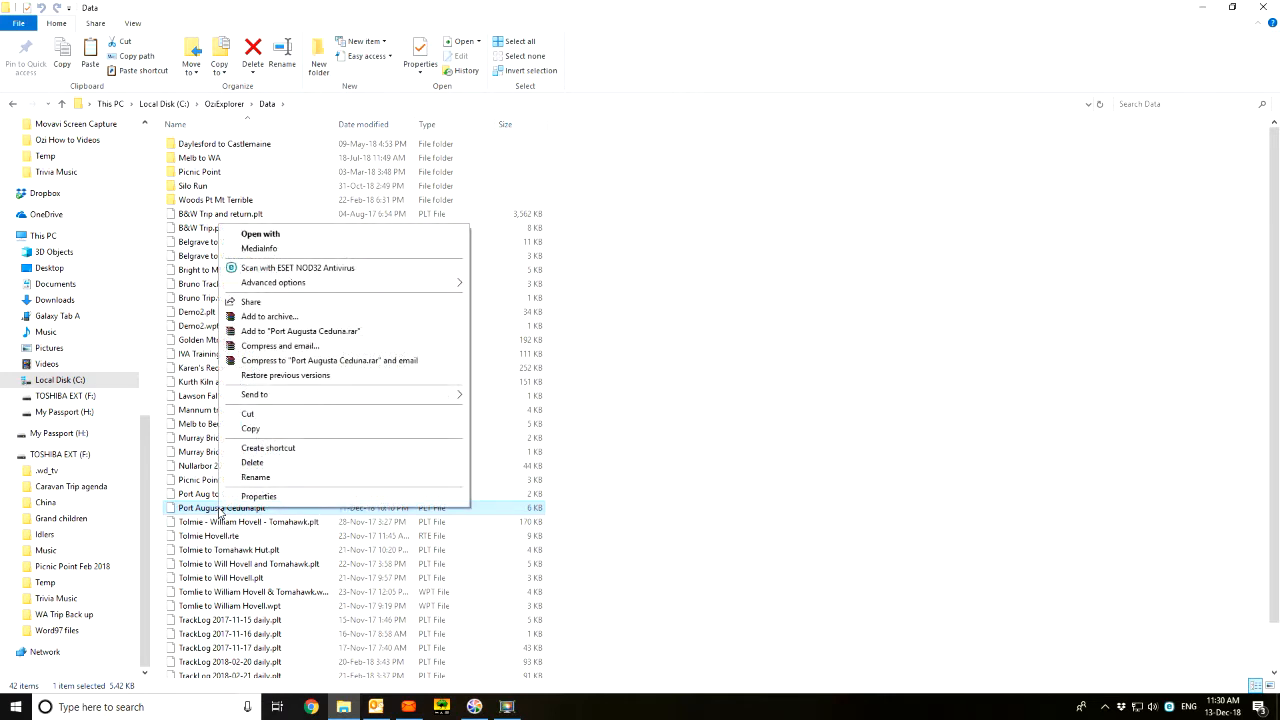
pyautogui.click(240, 423)
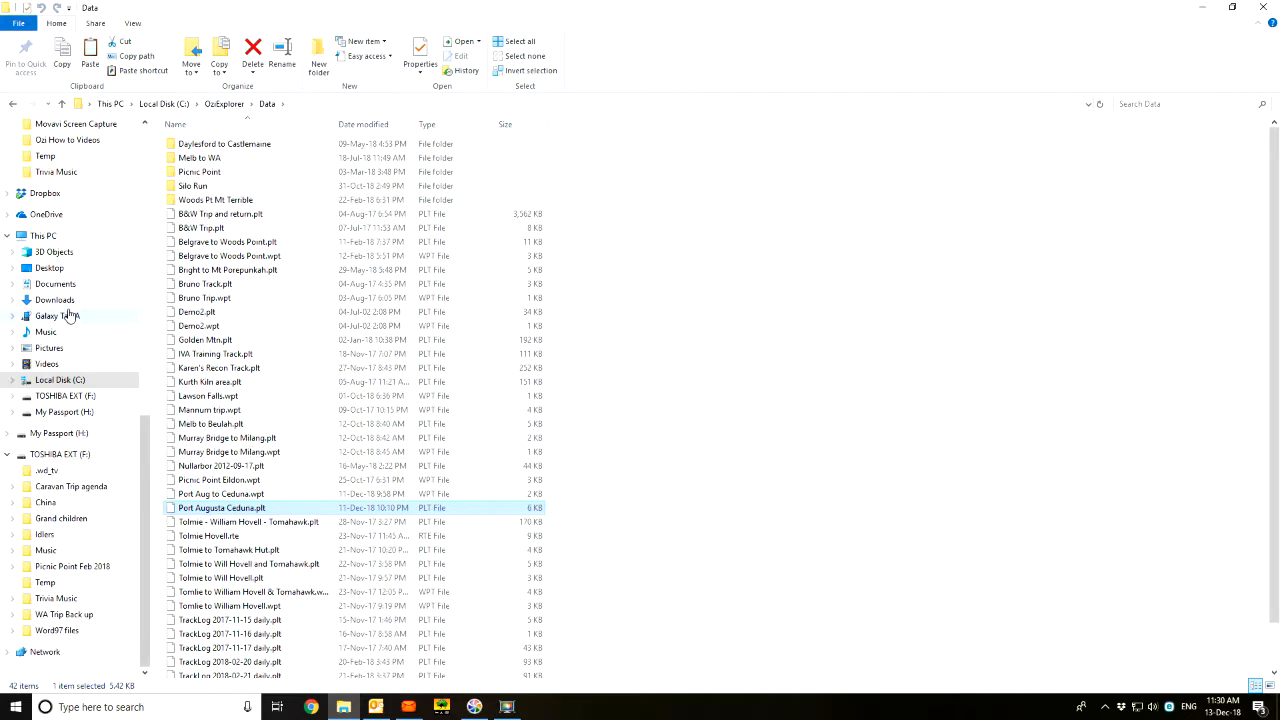
# Browse Galaxy Tab A internal storage through OziExplorer > Data to TrackLogs
pyautogui.click(57, 316)
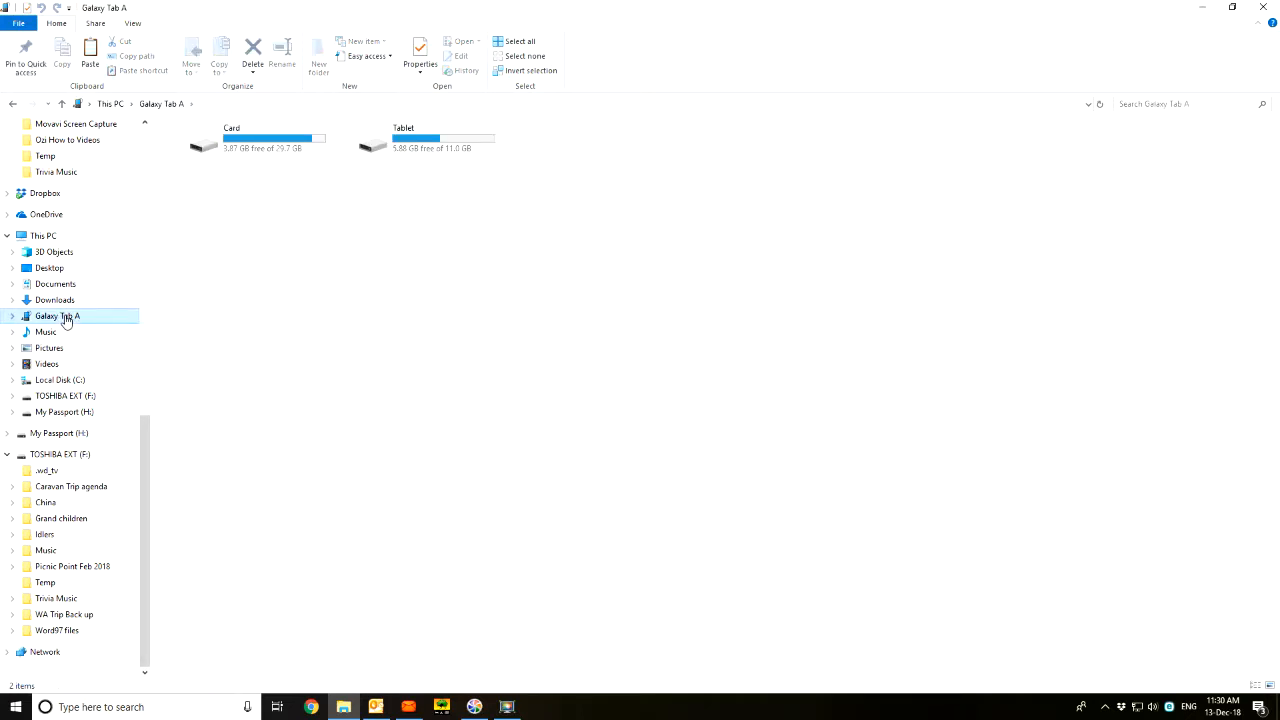
pyautogui.click(415, 138)
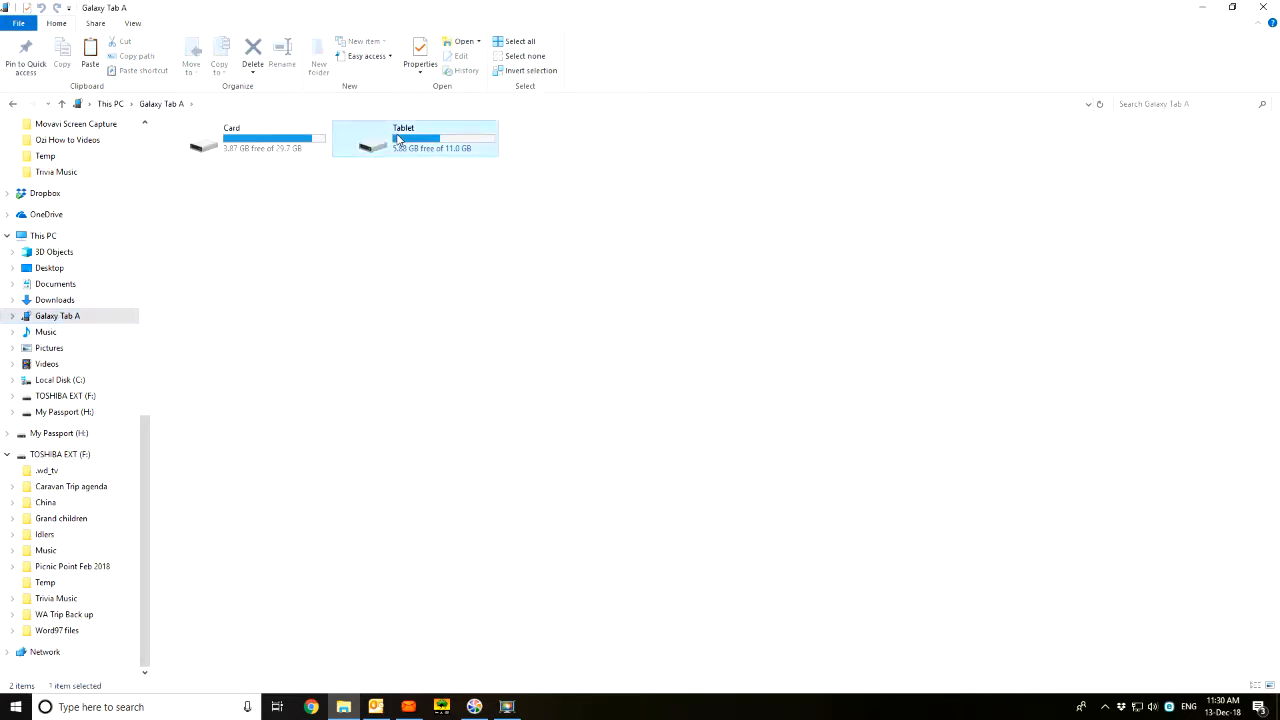
pyautogui.doubleClick(415, 140)
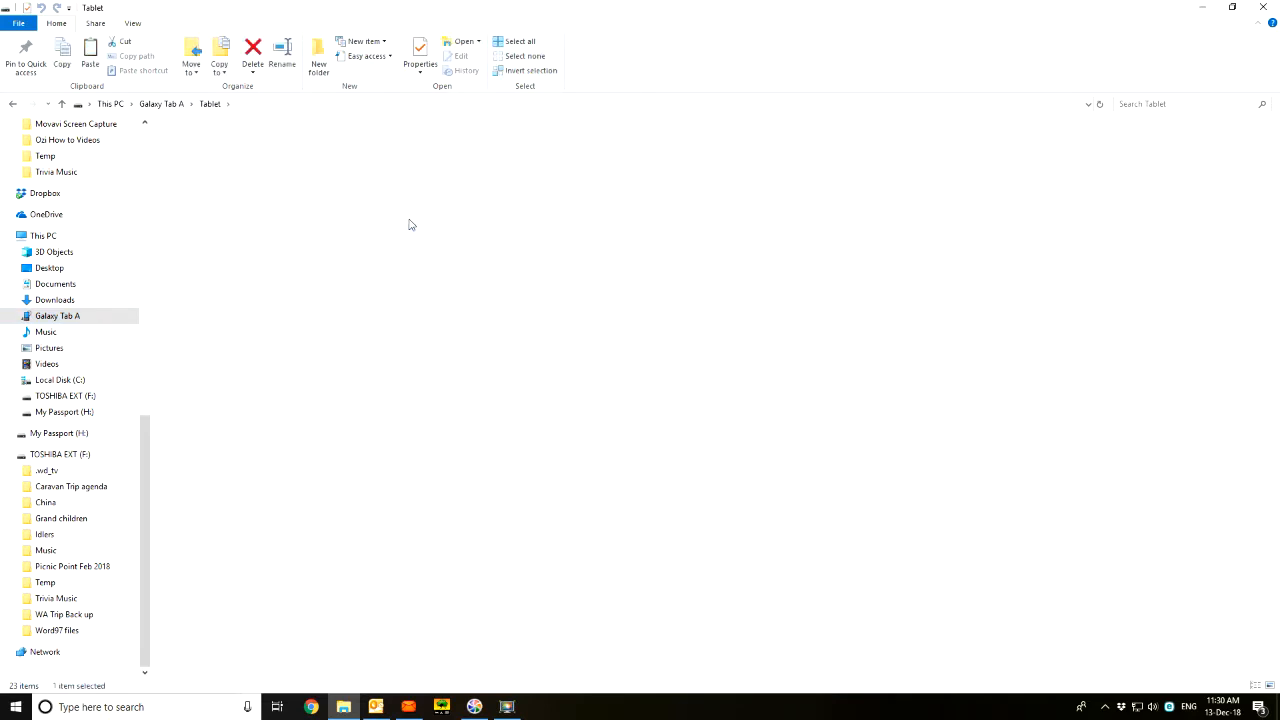
pyautogui.doubleClick(185, 150)
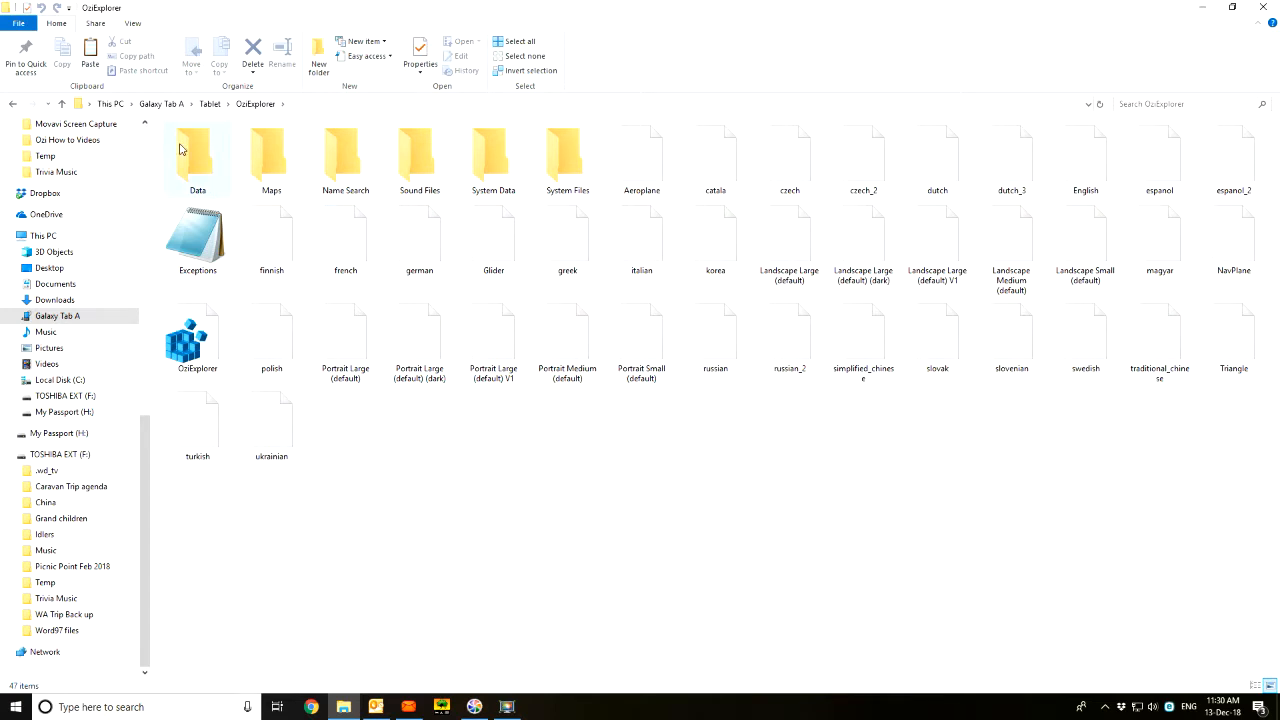
pyautogui.doubleClick(197, 155)
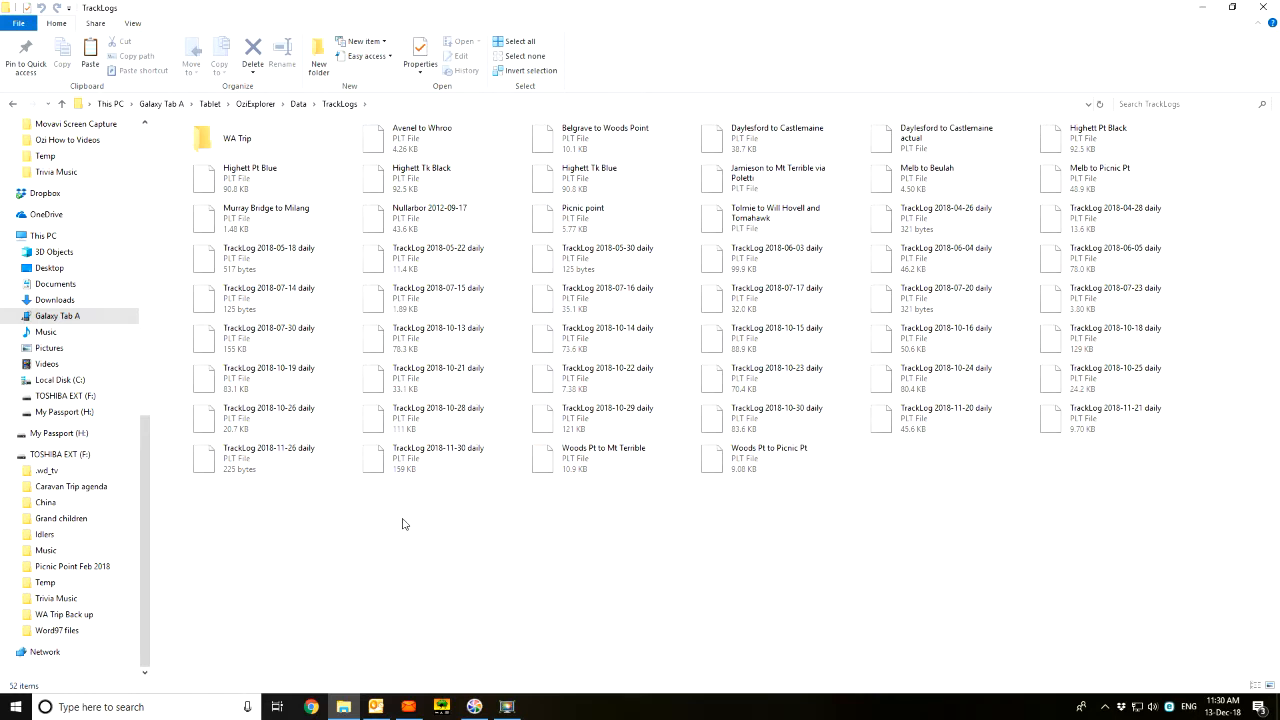
# Paste Port Augusta Ceduna.plt into TrackLogs (58 items) and check the new file
pyautogui.rightClick(404, 525)
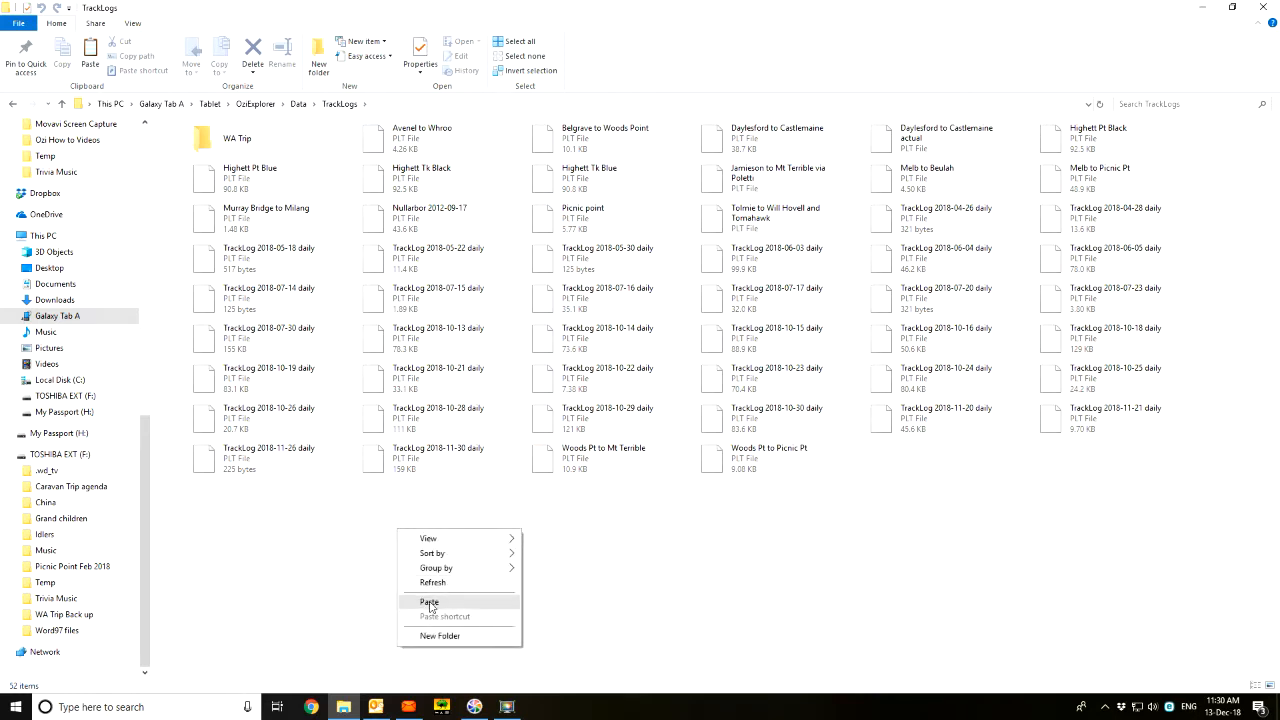
pyautogui.click(428, 601)
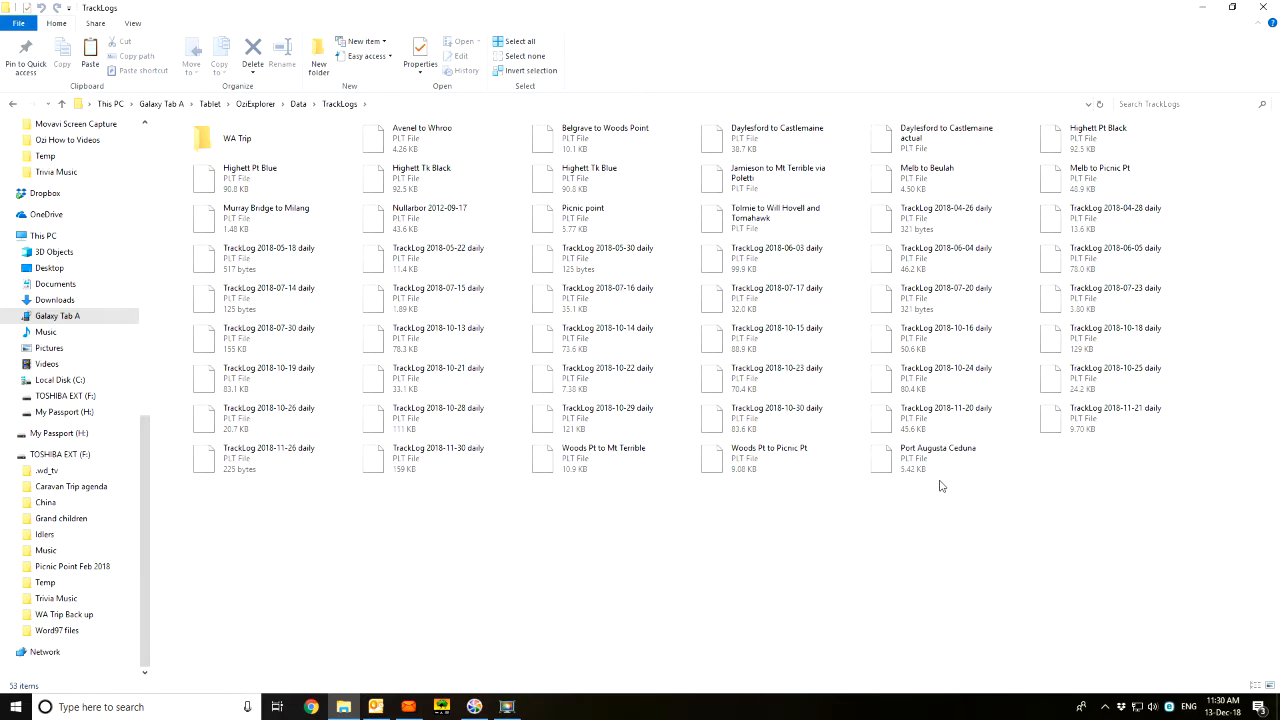
pyautogui.click(937, 458)
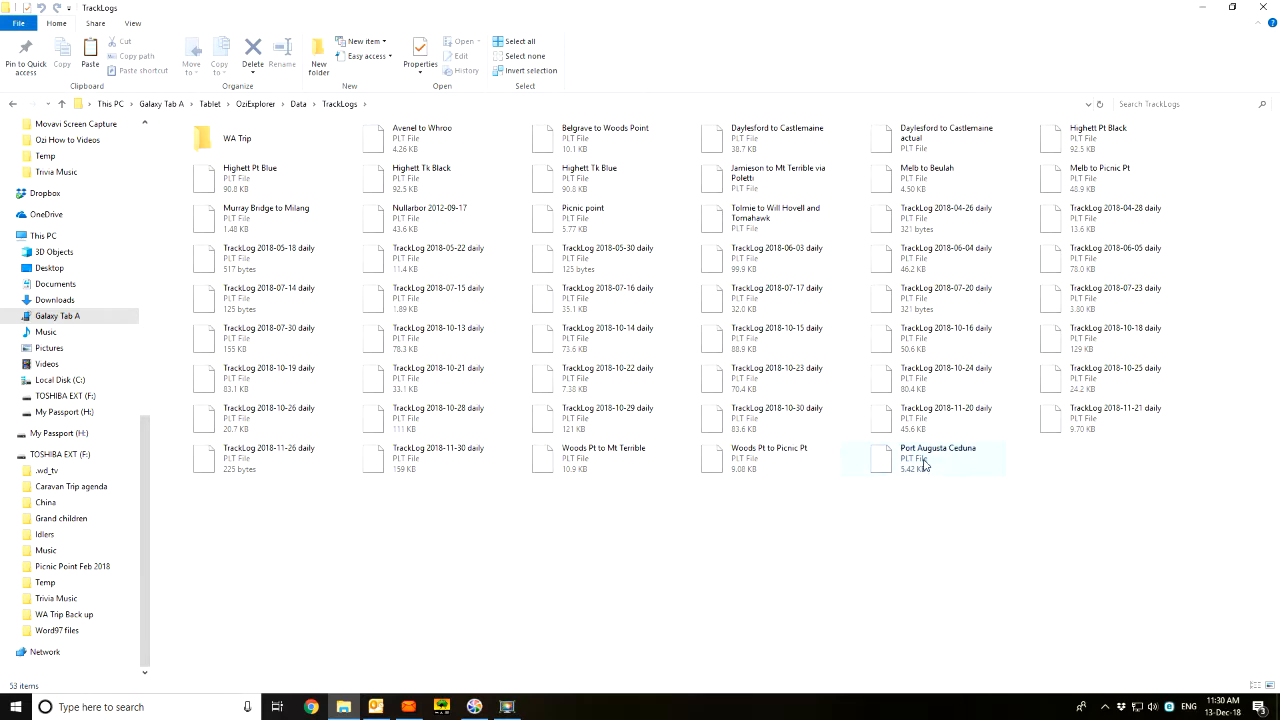
pyautogui.moveTo(624, 341)
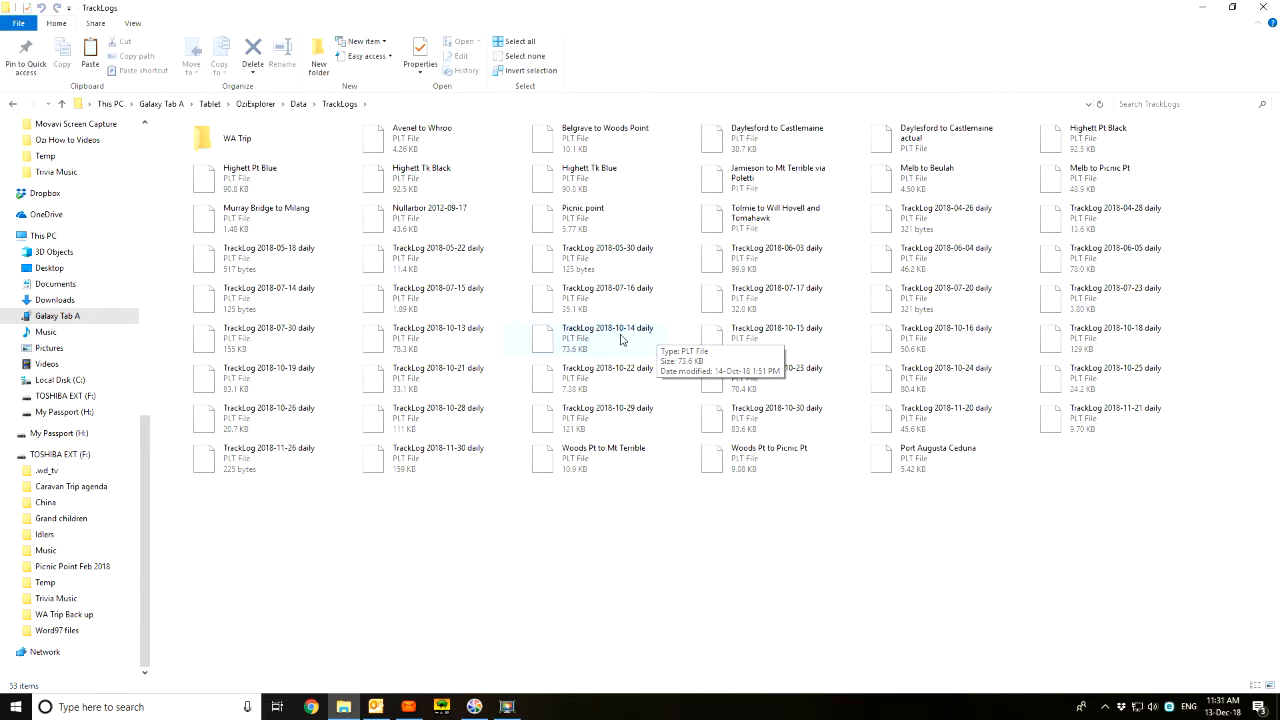
pyautogui.moveTo(608, 335)
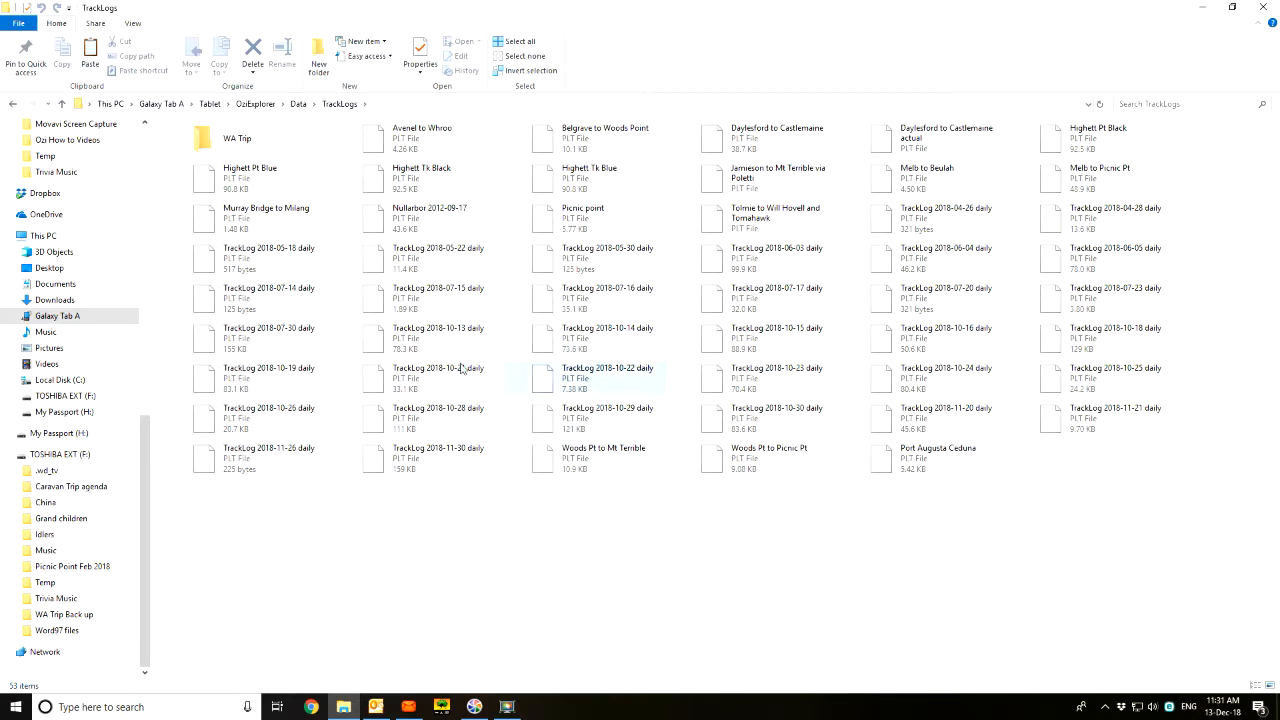
pyautogui.click(58, 380)
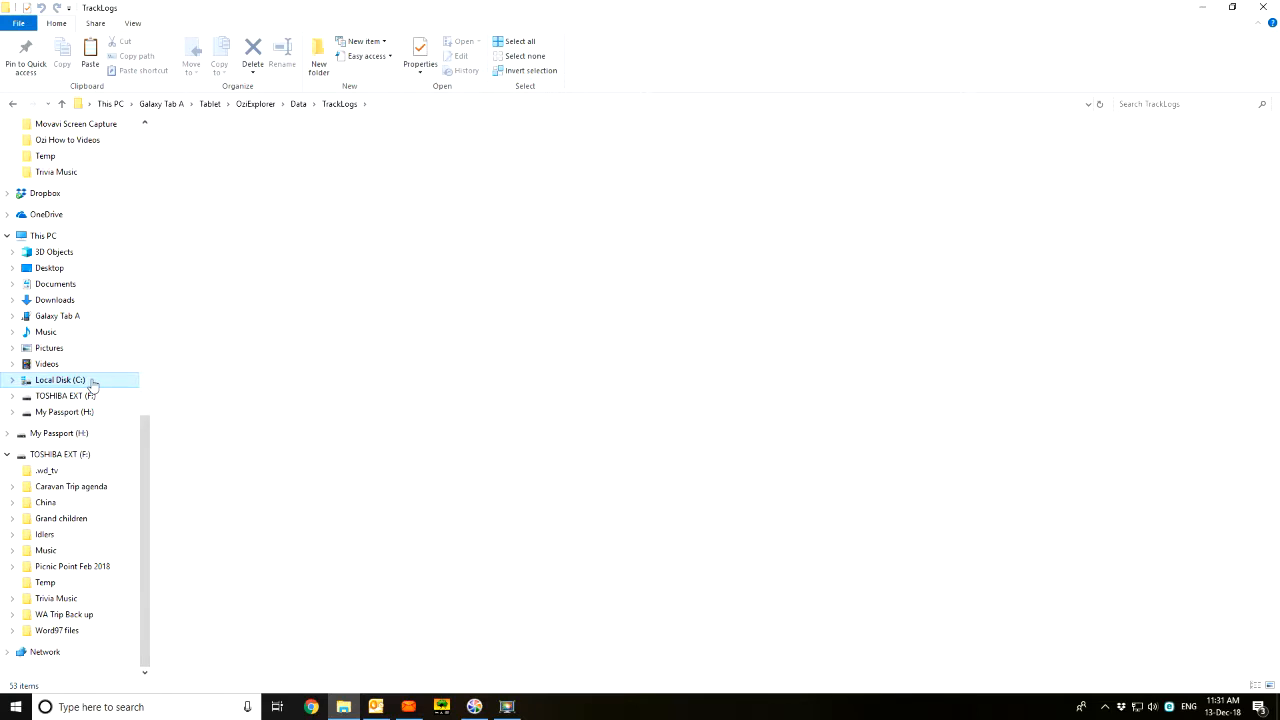